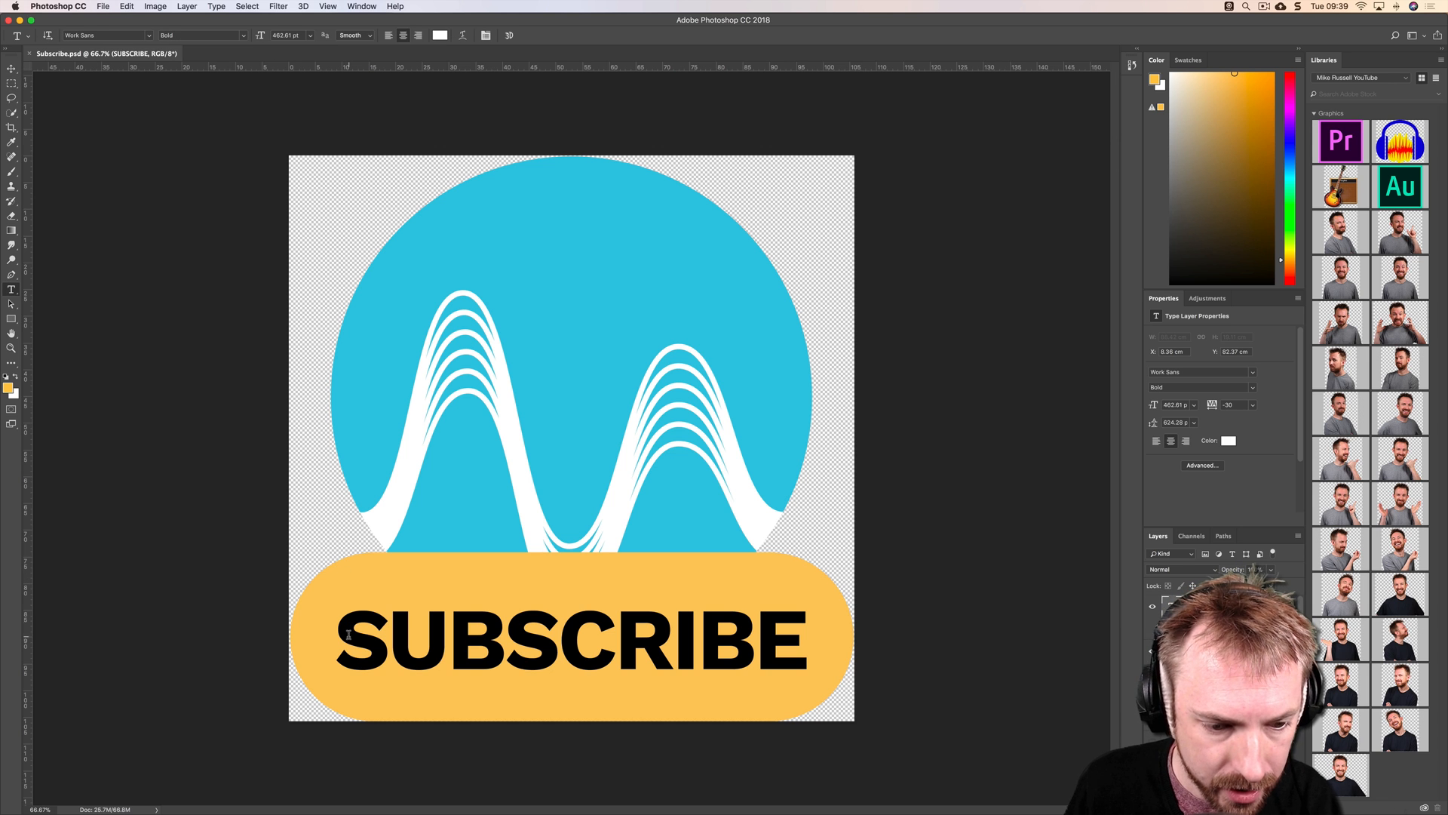
Step: Replace SUBSCRIBE with CREATE AUDIO AD on two lines and widen the line spacing
triple_click(569, 639)
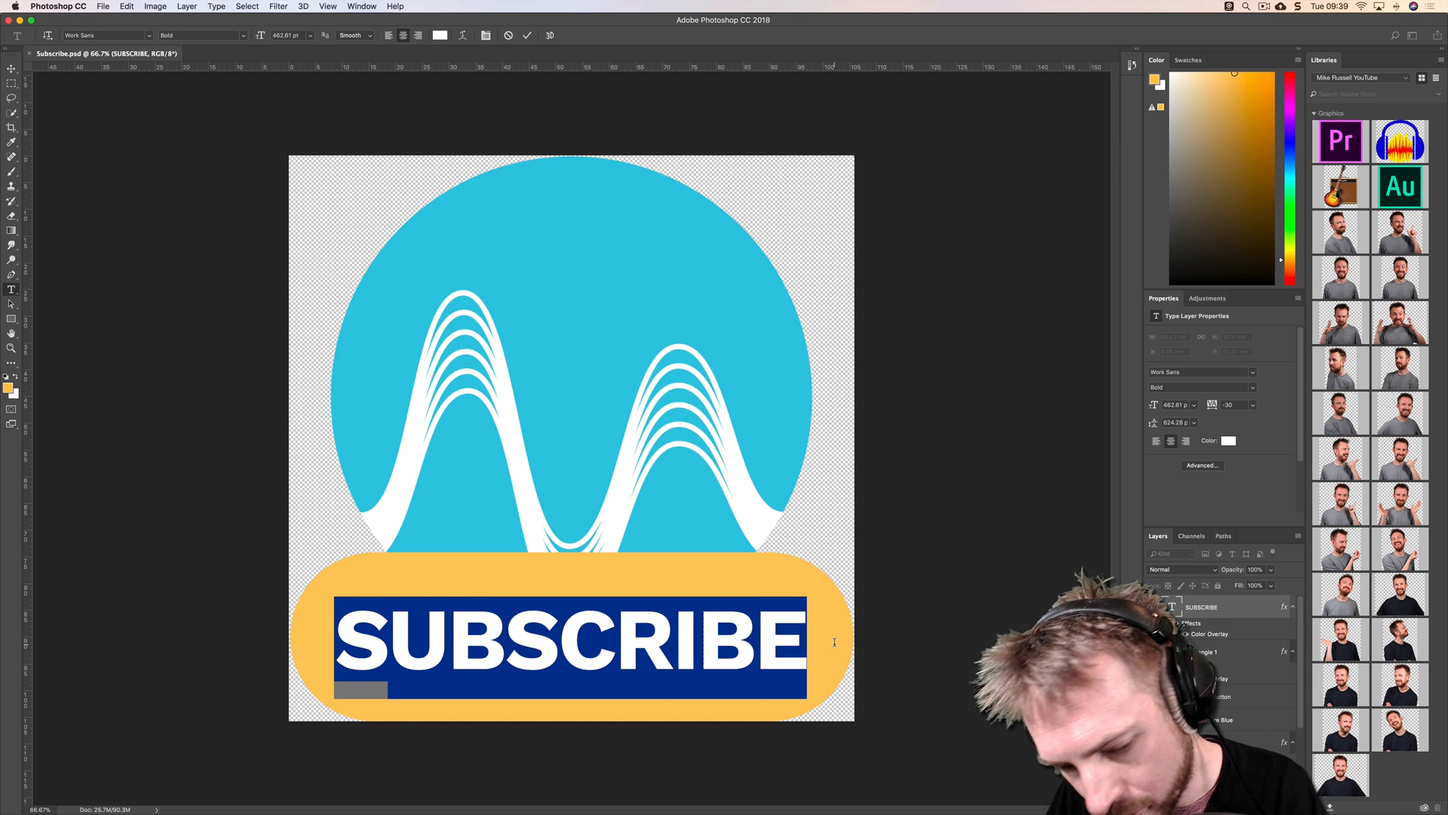
type("CREATE")
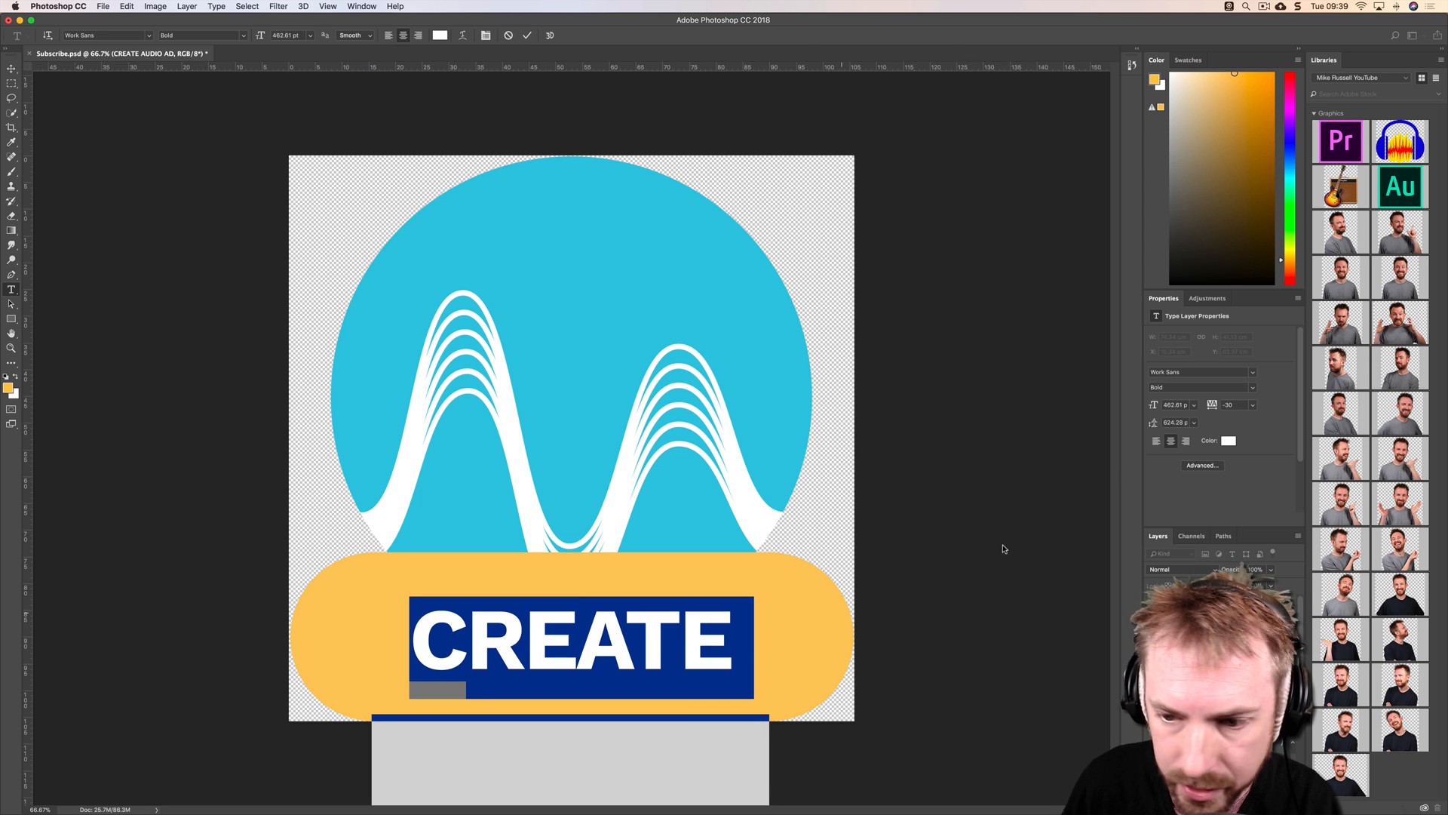
left_click(1195, 423)
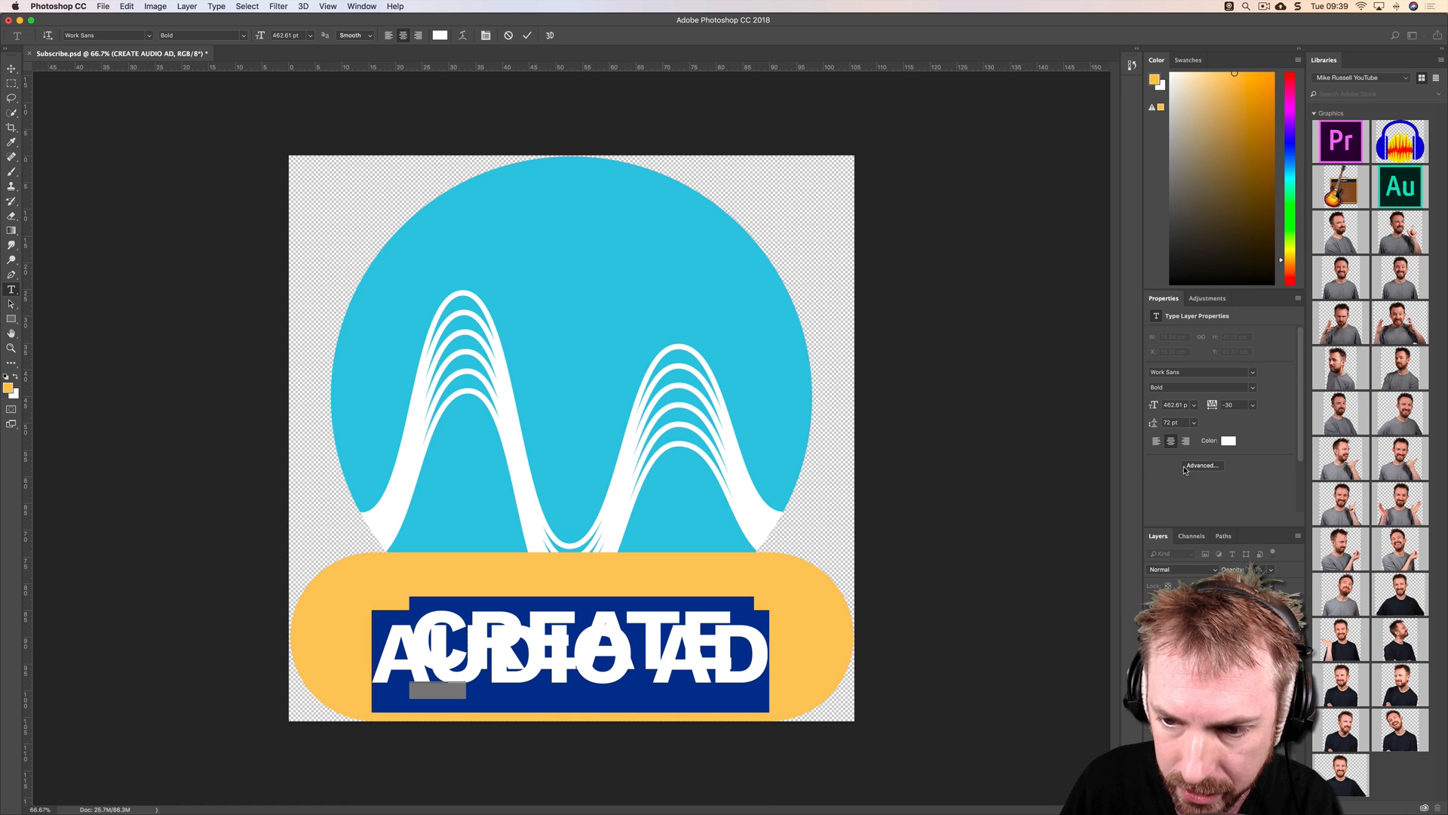
left_click(1171, 423)
type("400")
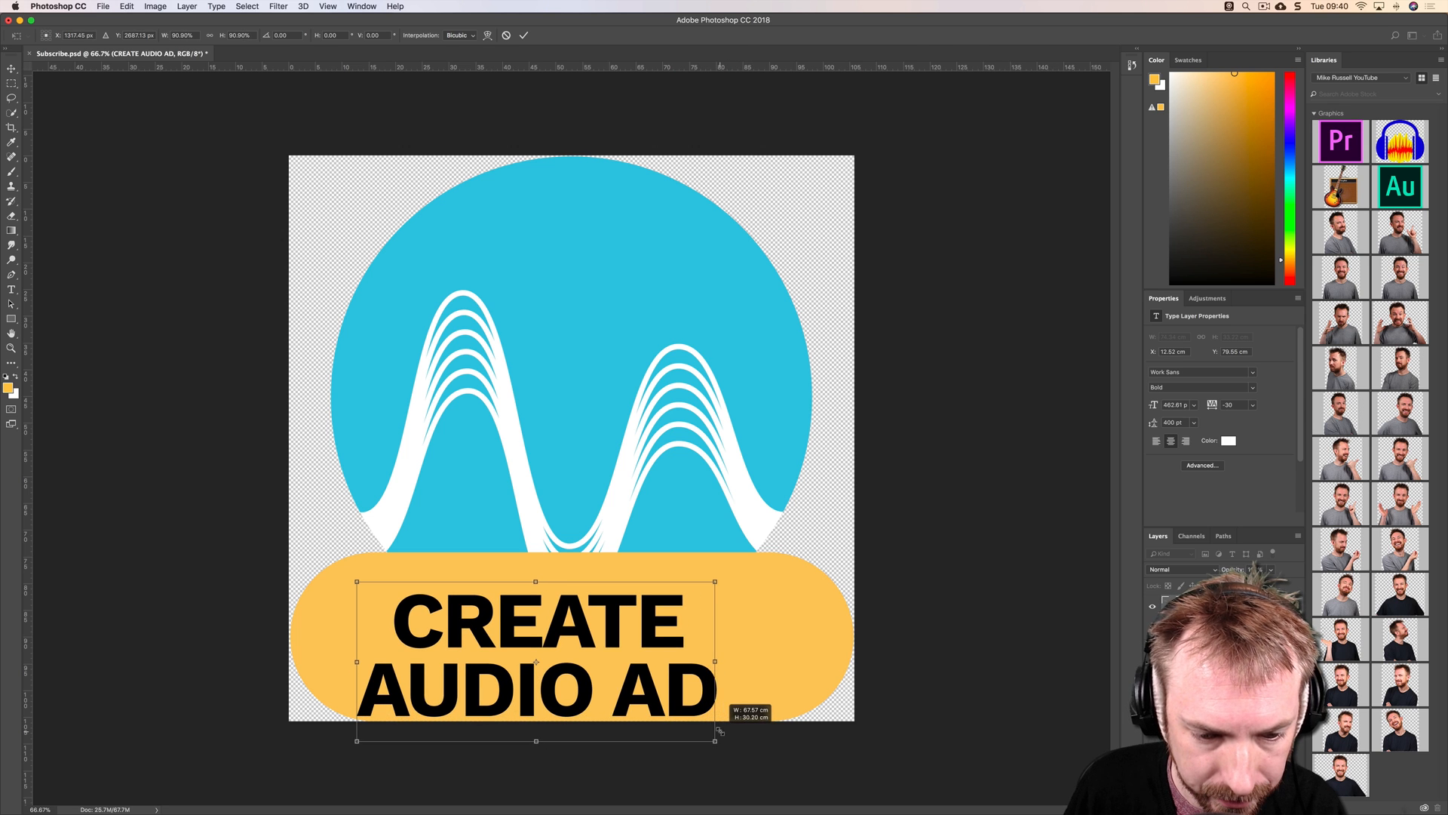
Step: Scale the CREATE AUDIO AD text down so it fits inside the yellow pill
left_click_drag(718, 733, 751, 729)
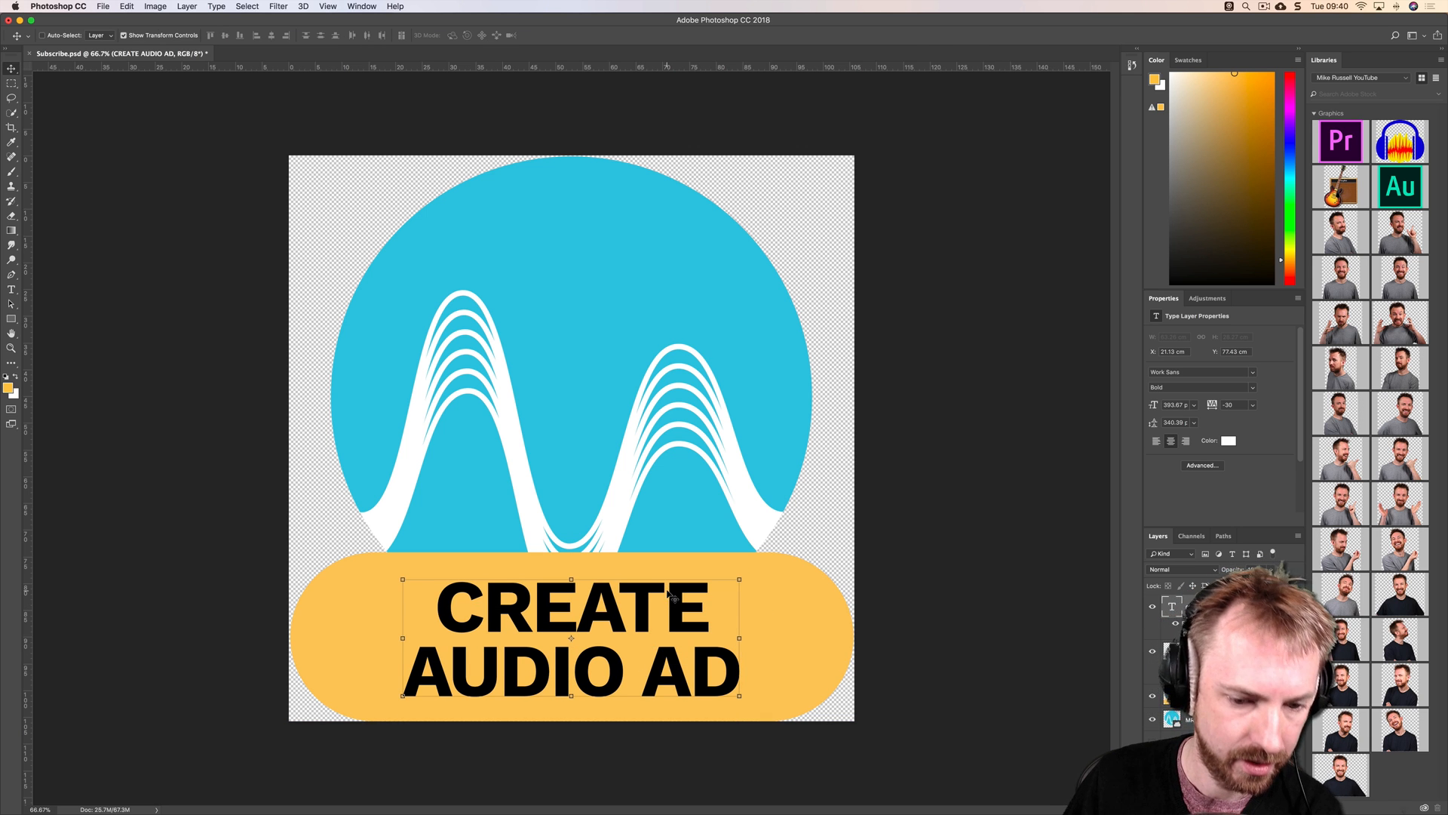
left_click(12, 81)
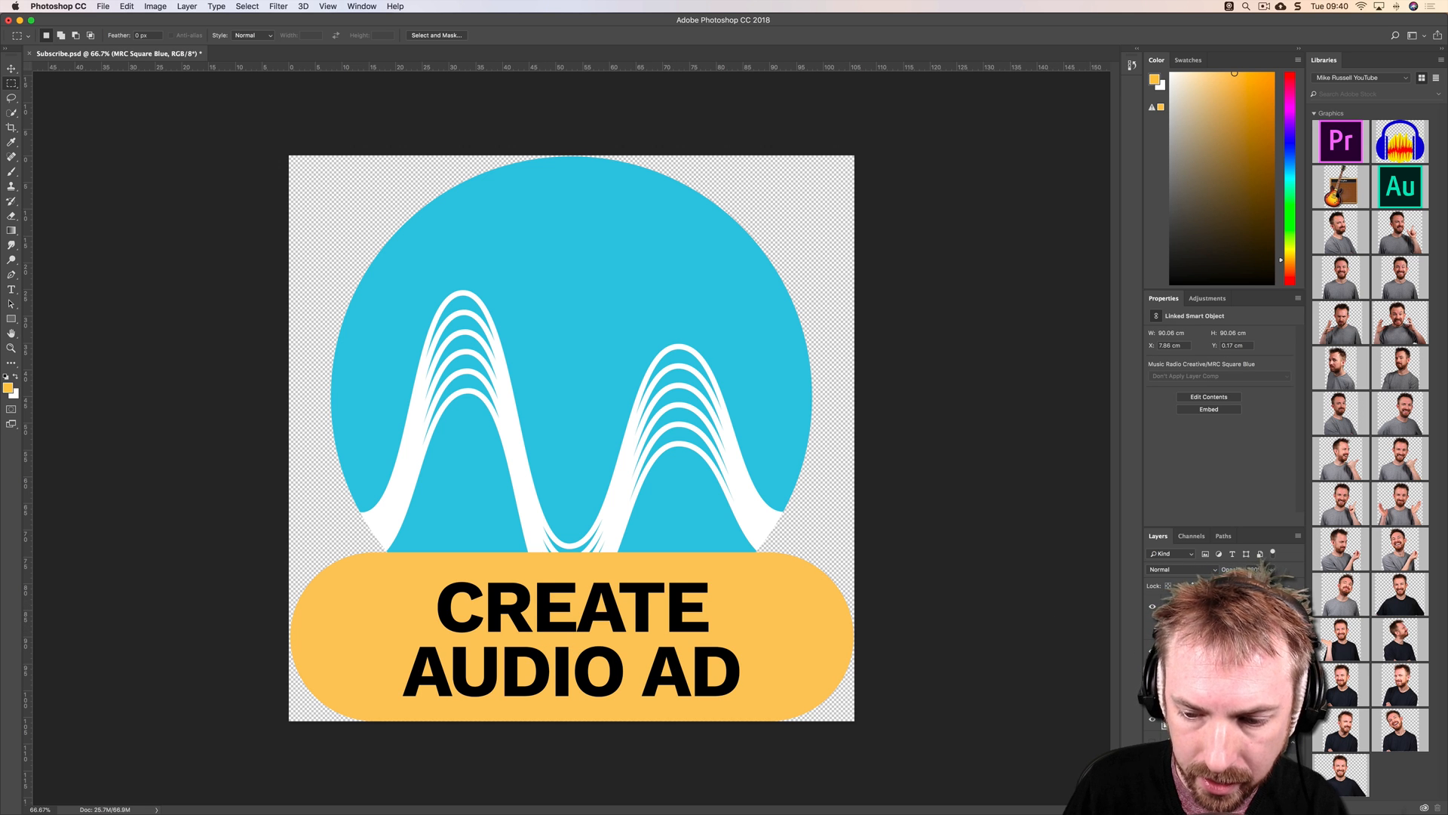
left_click(12, 67)
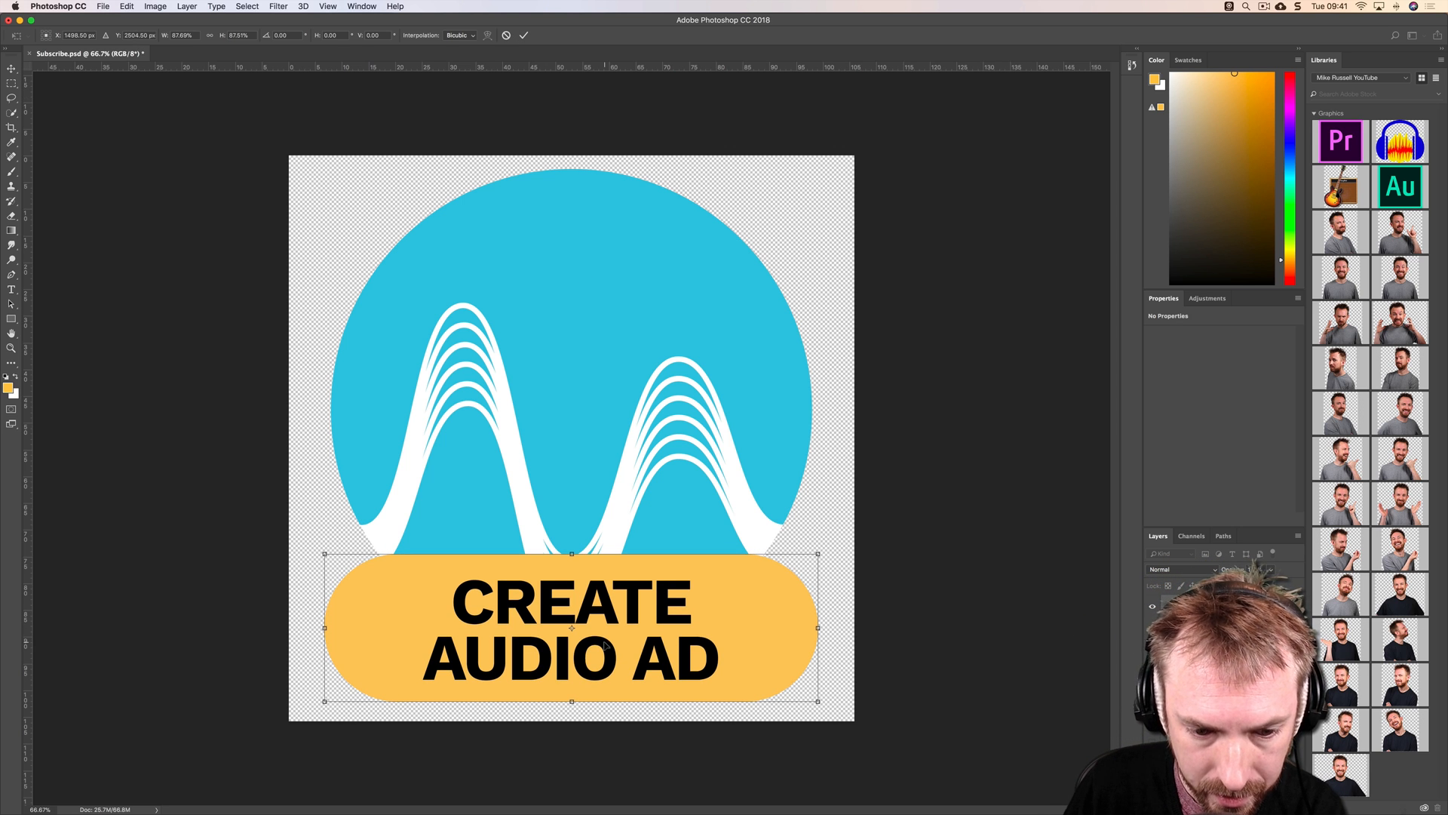
Step: Scale the whole design to about 88% and centre it on the canvas
left_click_drag(570, 628, 572, 631)
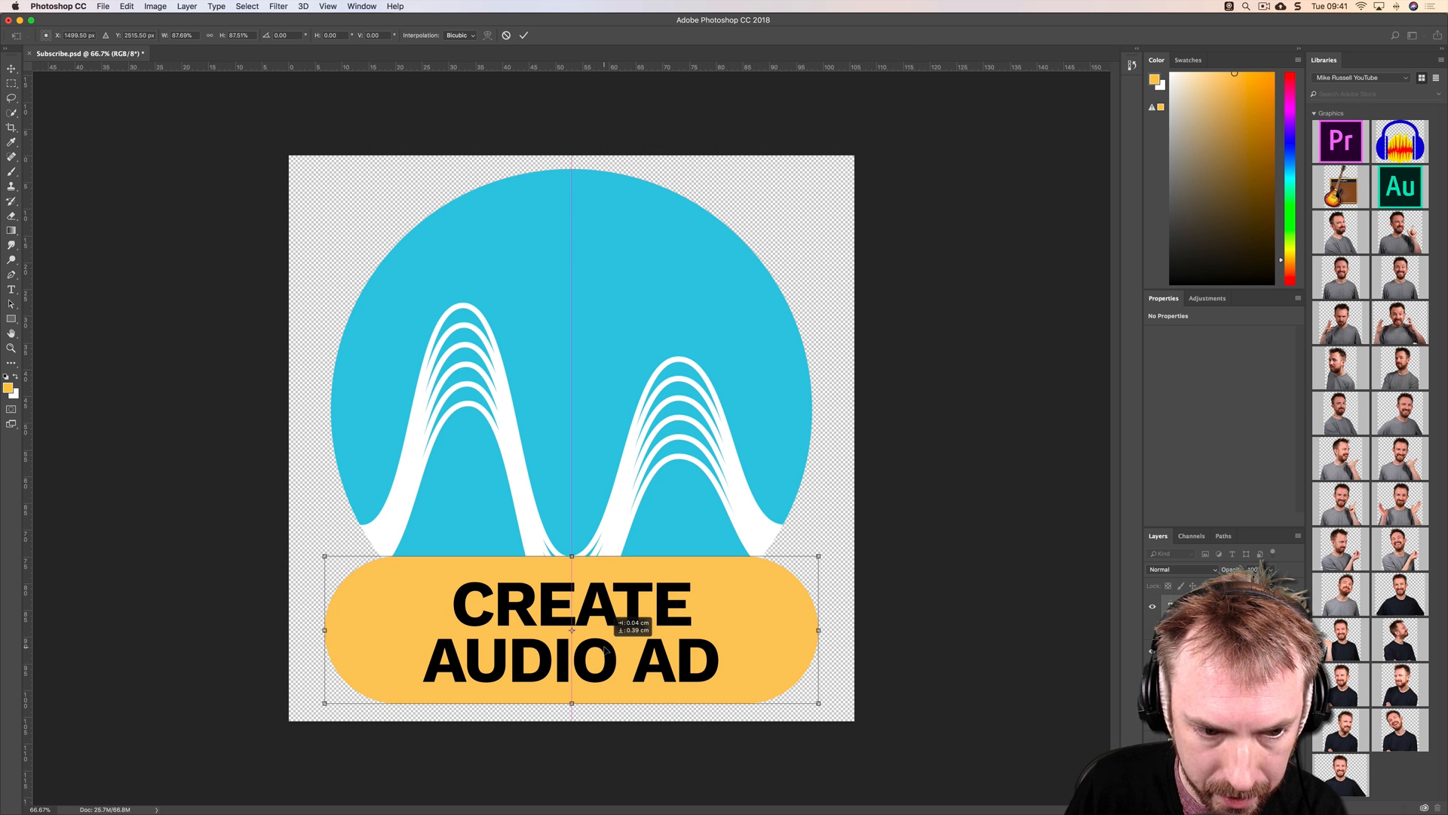
left_click(524, 35)
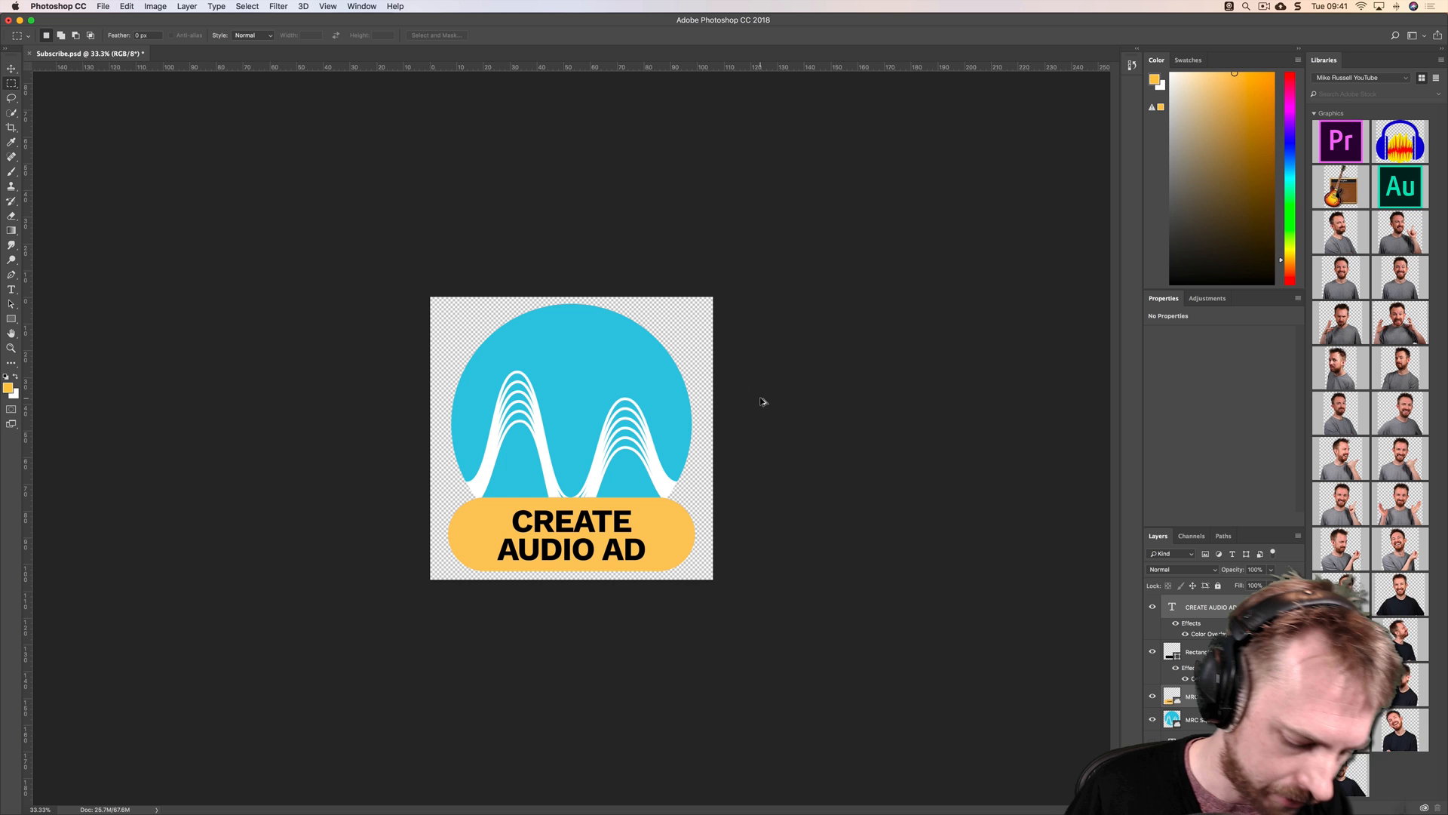
left_click(102, 6)
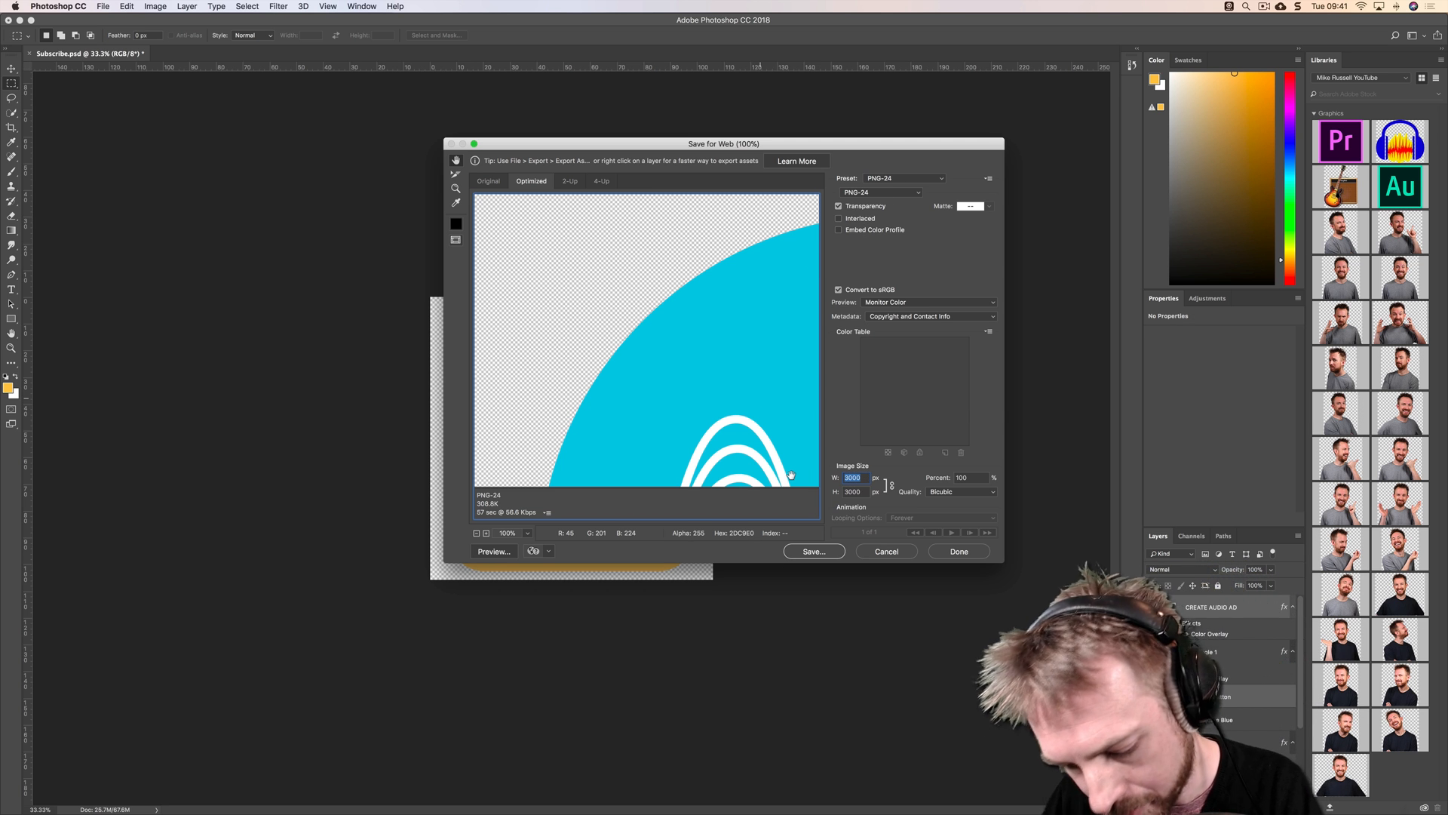
Step: Save for Web at 640 px width as a PNG into Downloads
type("640")
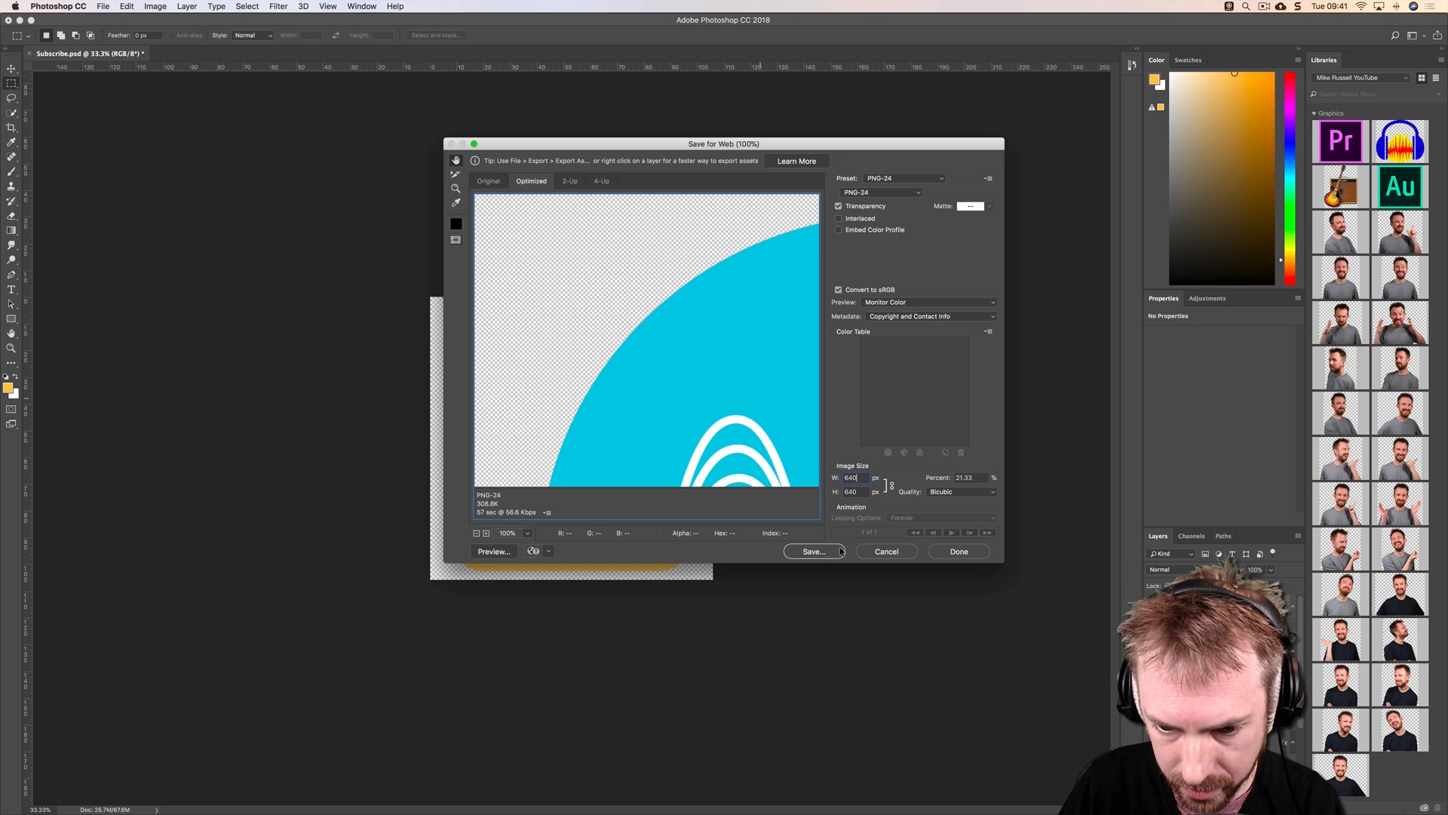
left_click(812, 551)
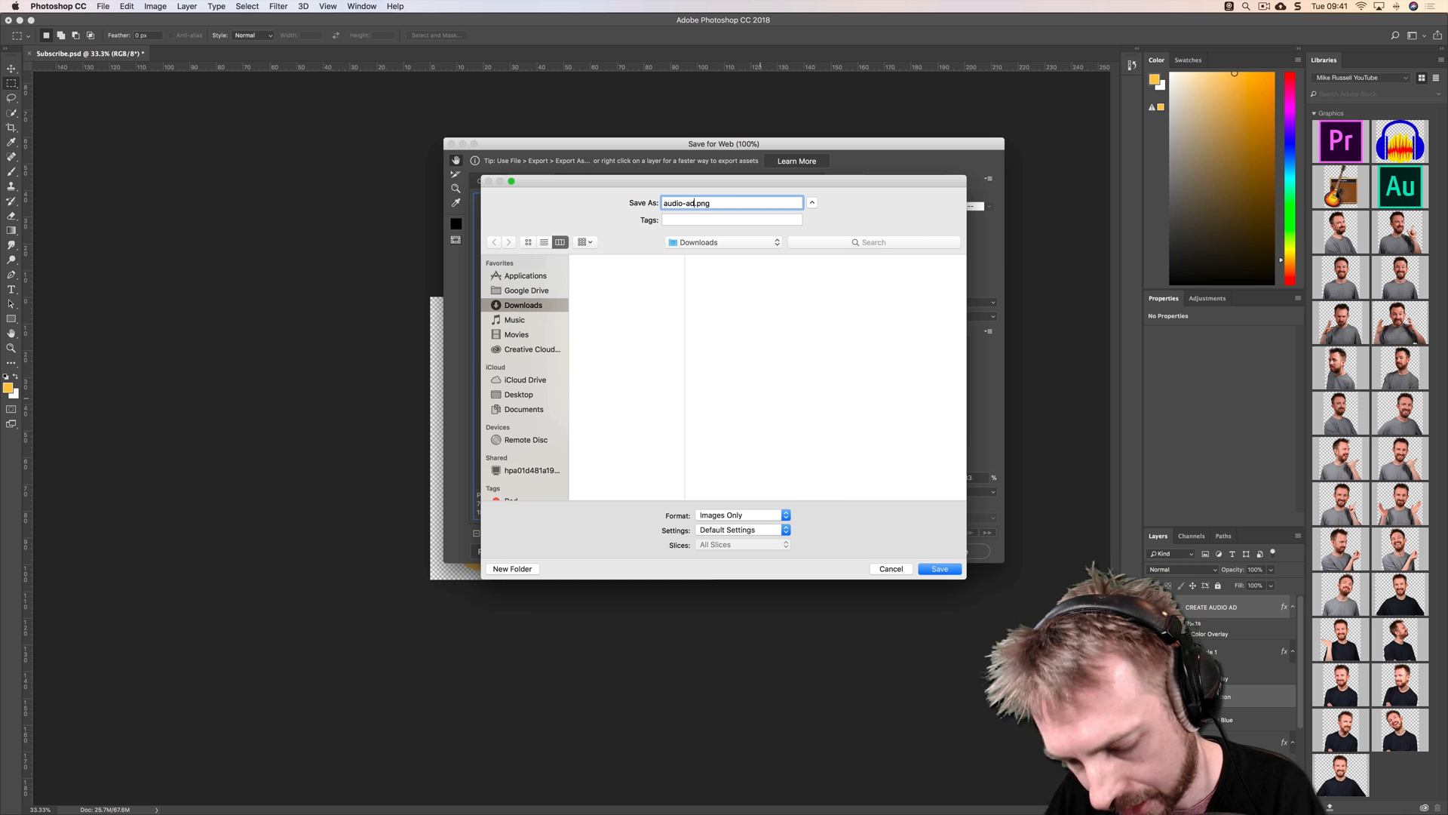
left_click(938, 569)
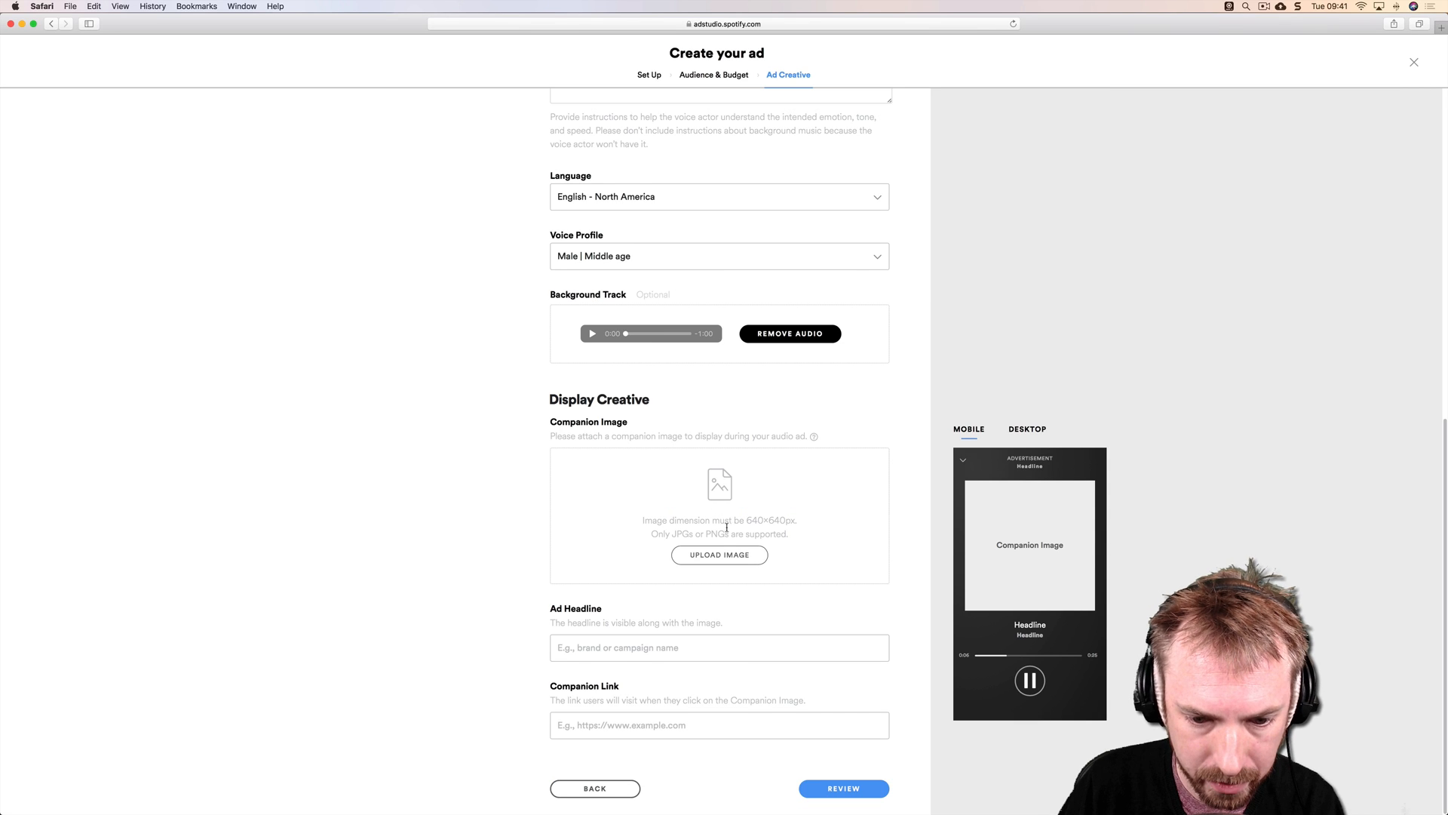
Step: Upload mrc-audio-ad.png as the companion image and check desktop and mobile previews
left_click(718, 553)
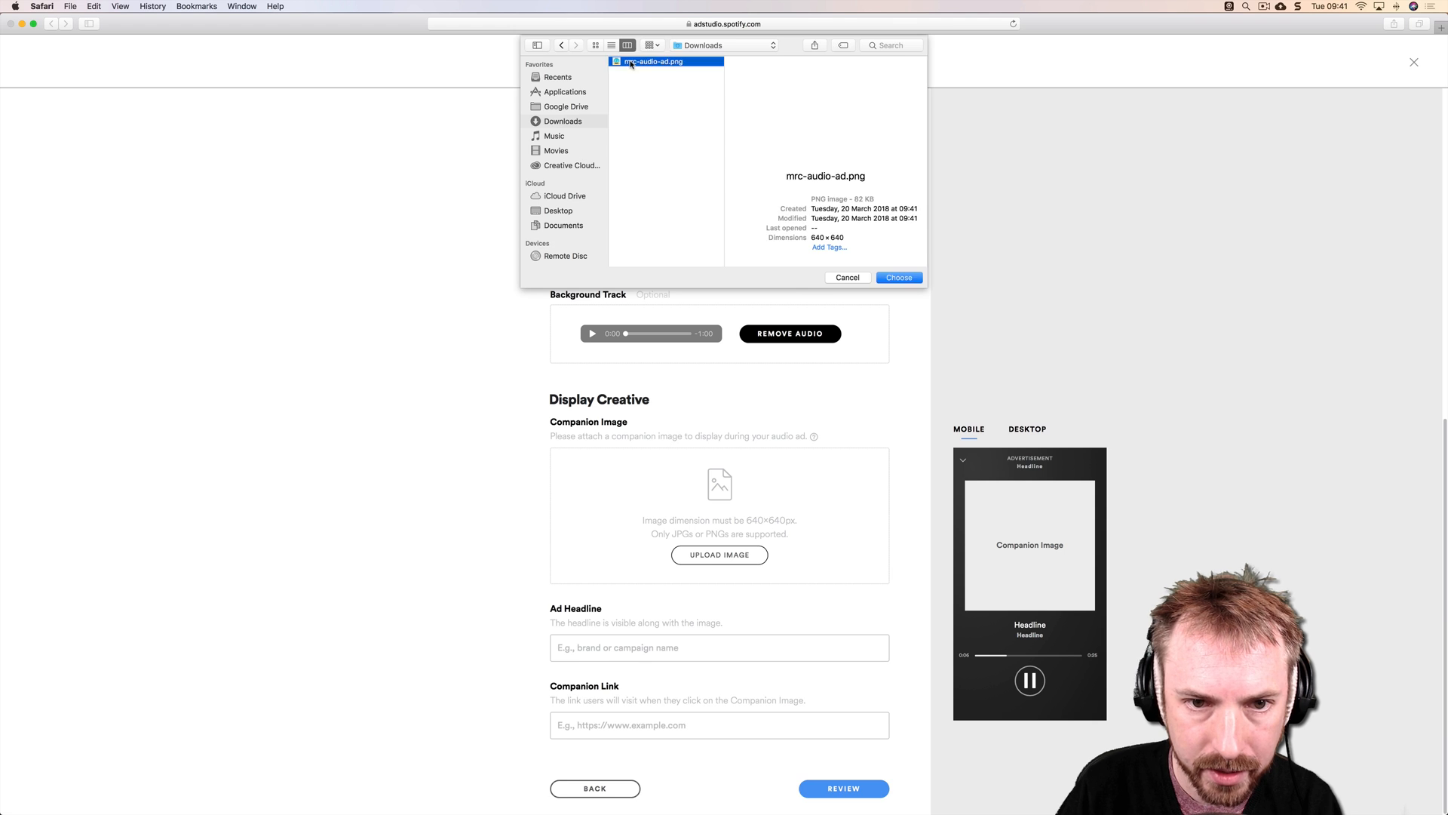
left_click(898, 277)
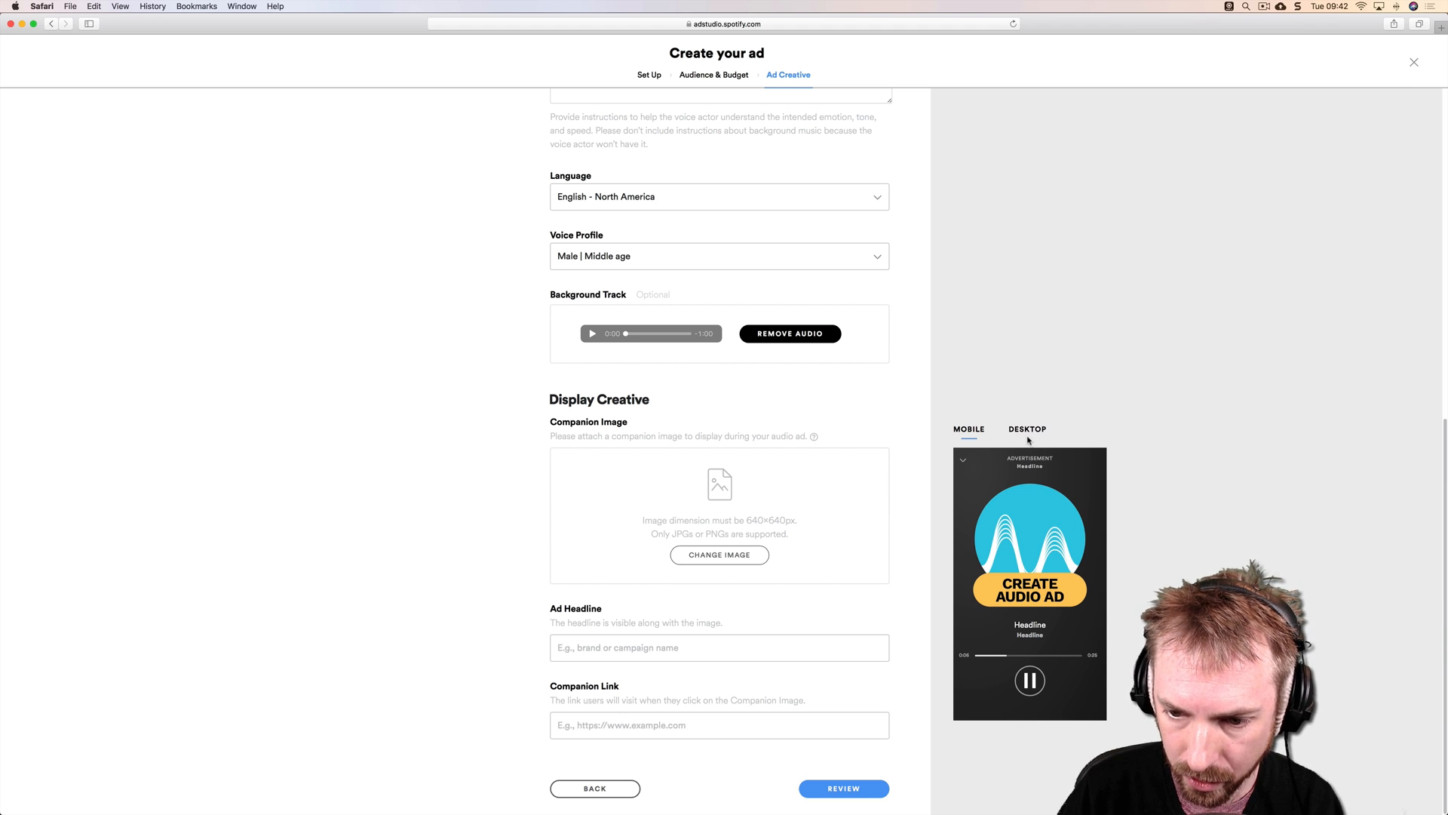
left_click(1028, 428)
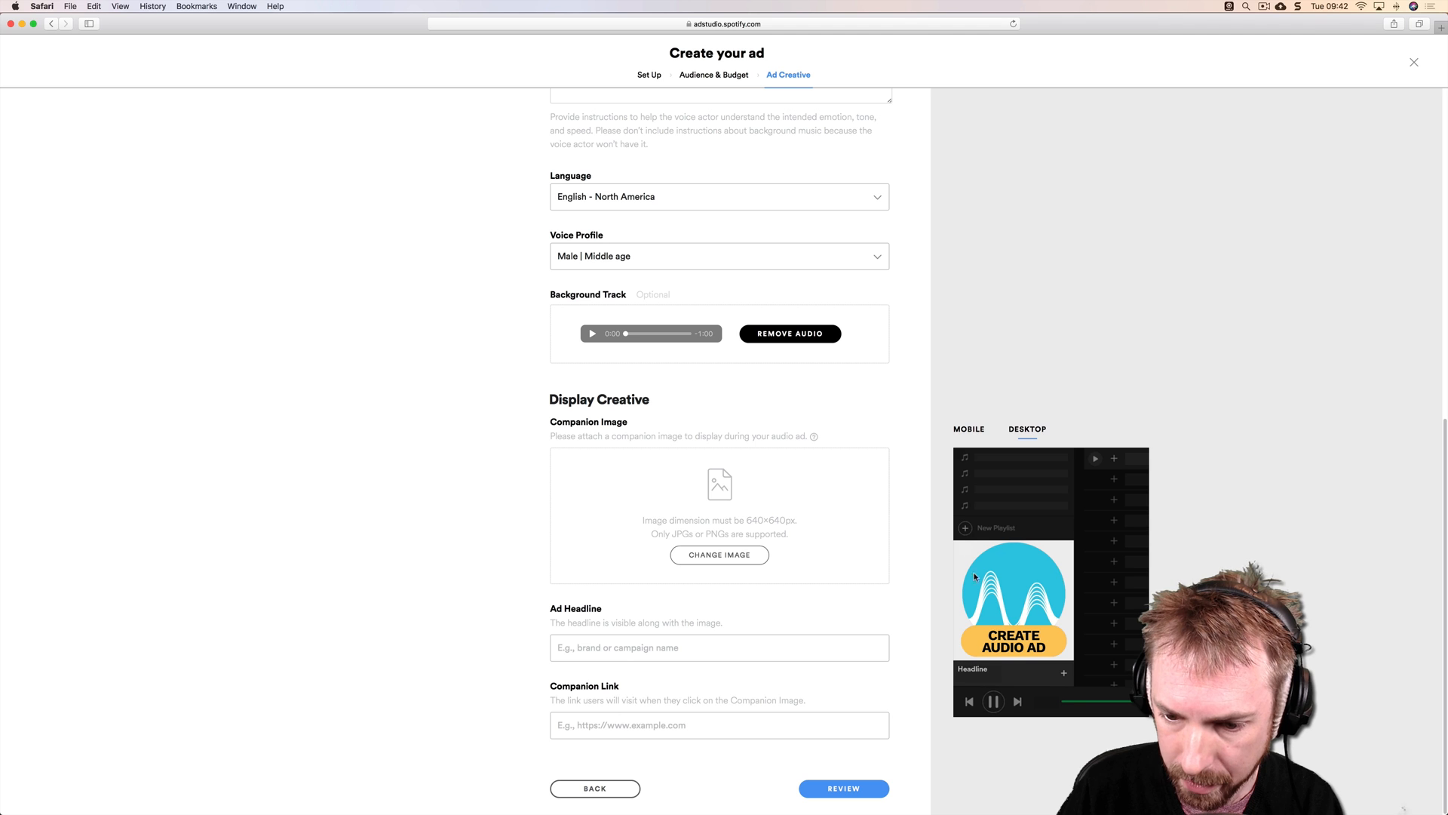
left_click(969, 428)
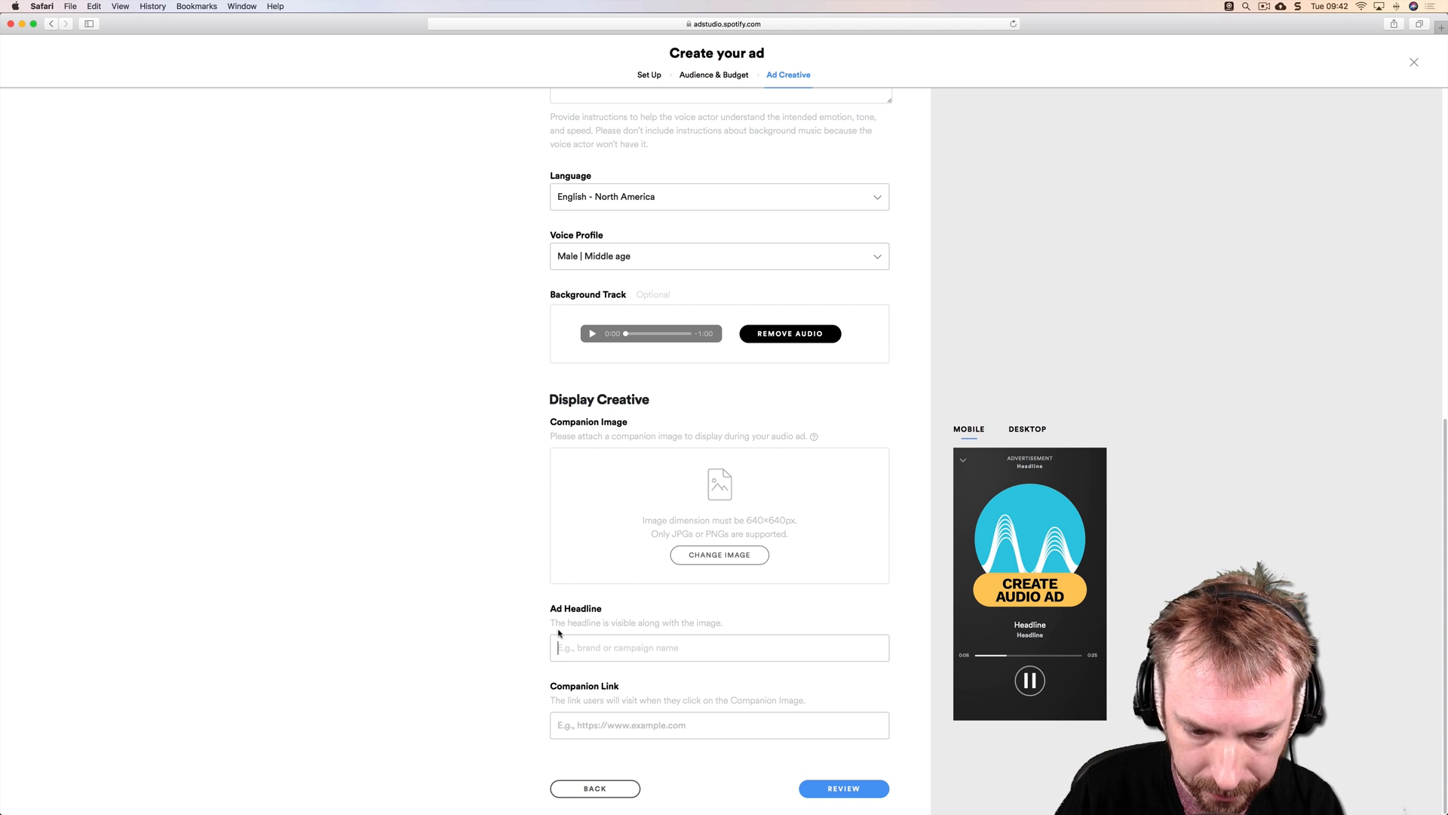
mouse_move(750, 619)
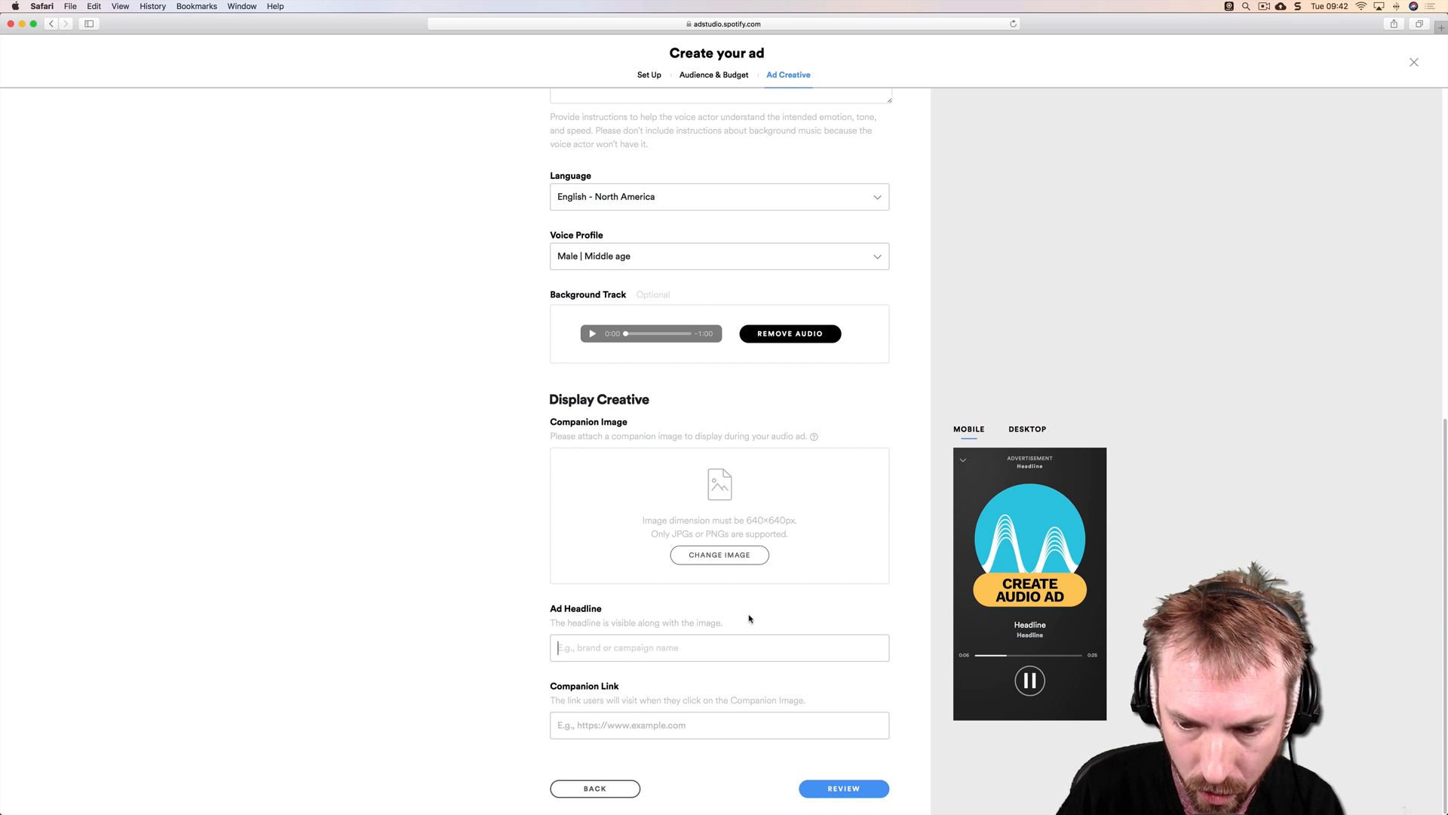
Step: Enter the headline 'Create a Next Level Audio Ad'
type("Create a Nex")
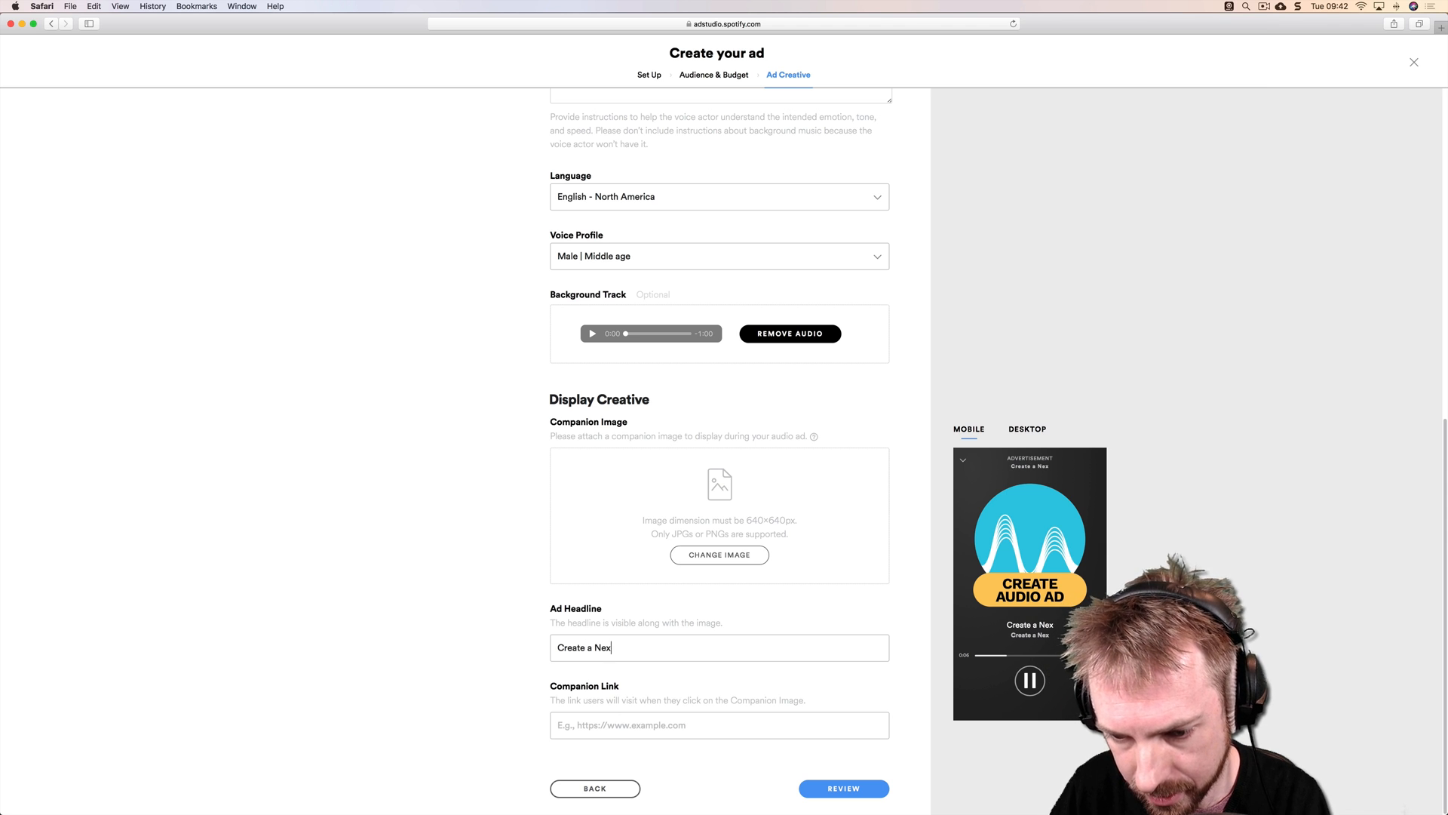
key("Backspace")
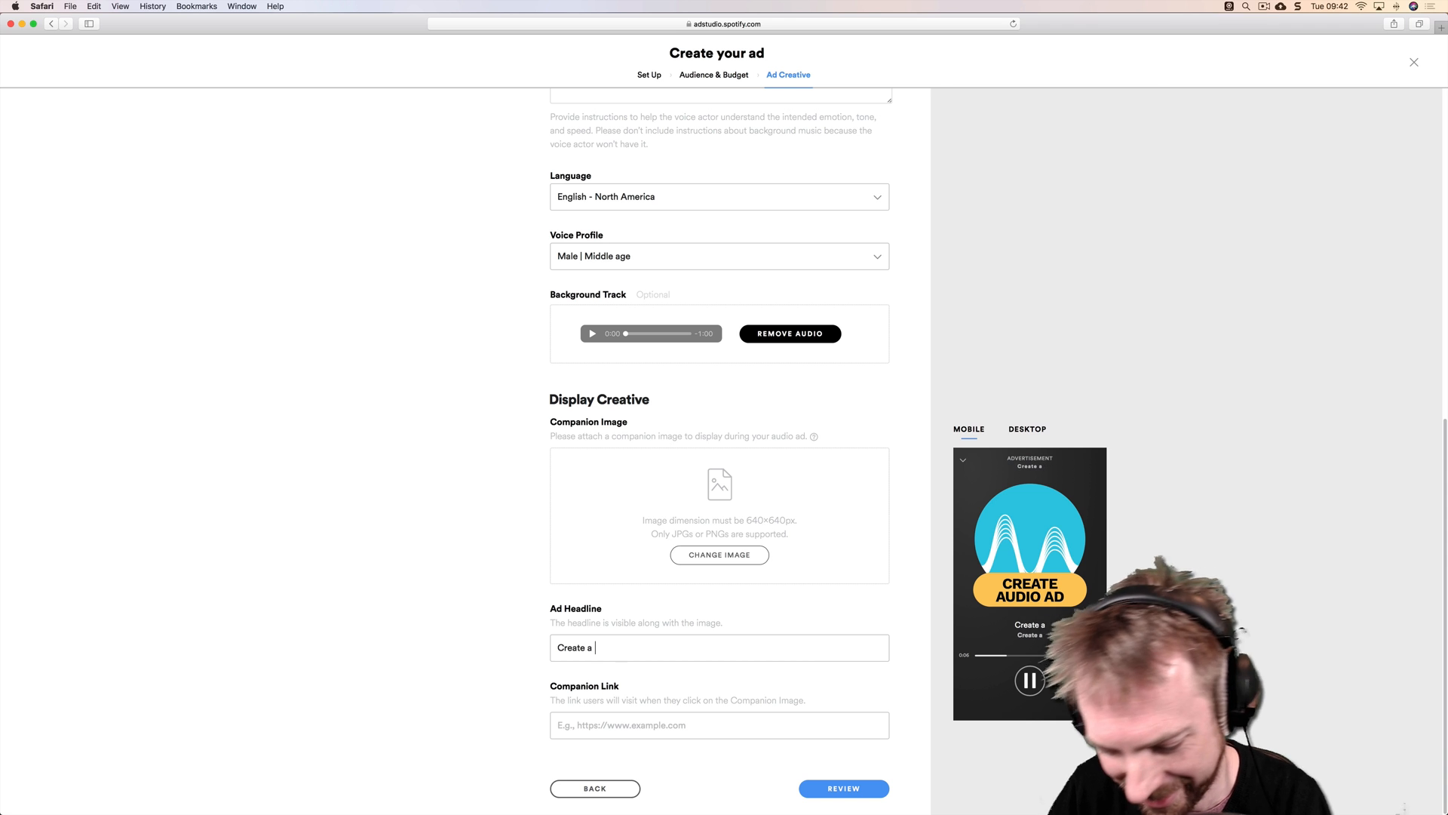
type("Next Level Audio Ad")
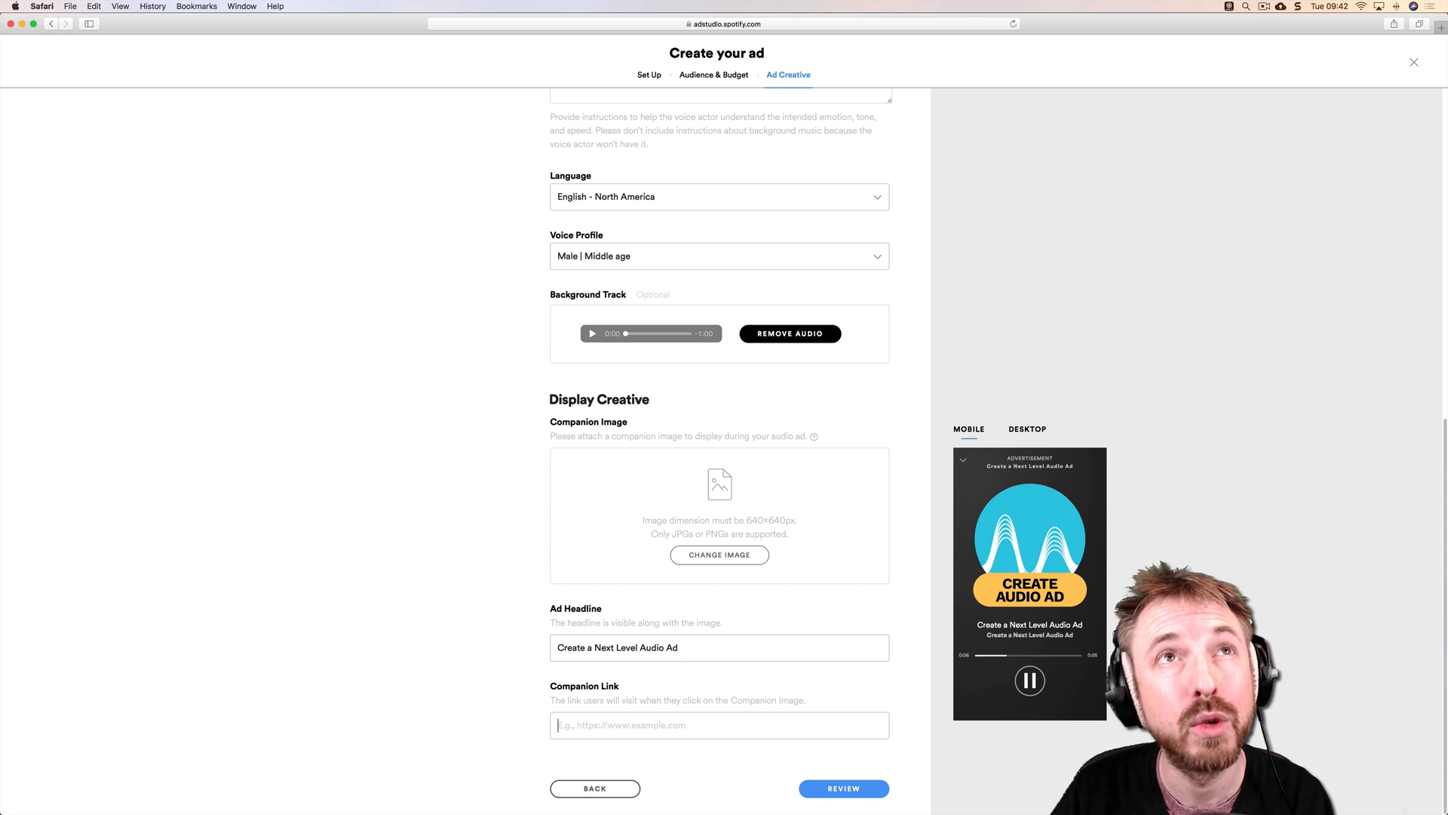
left_click(842, 787)
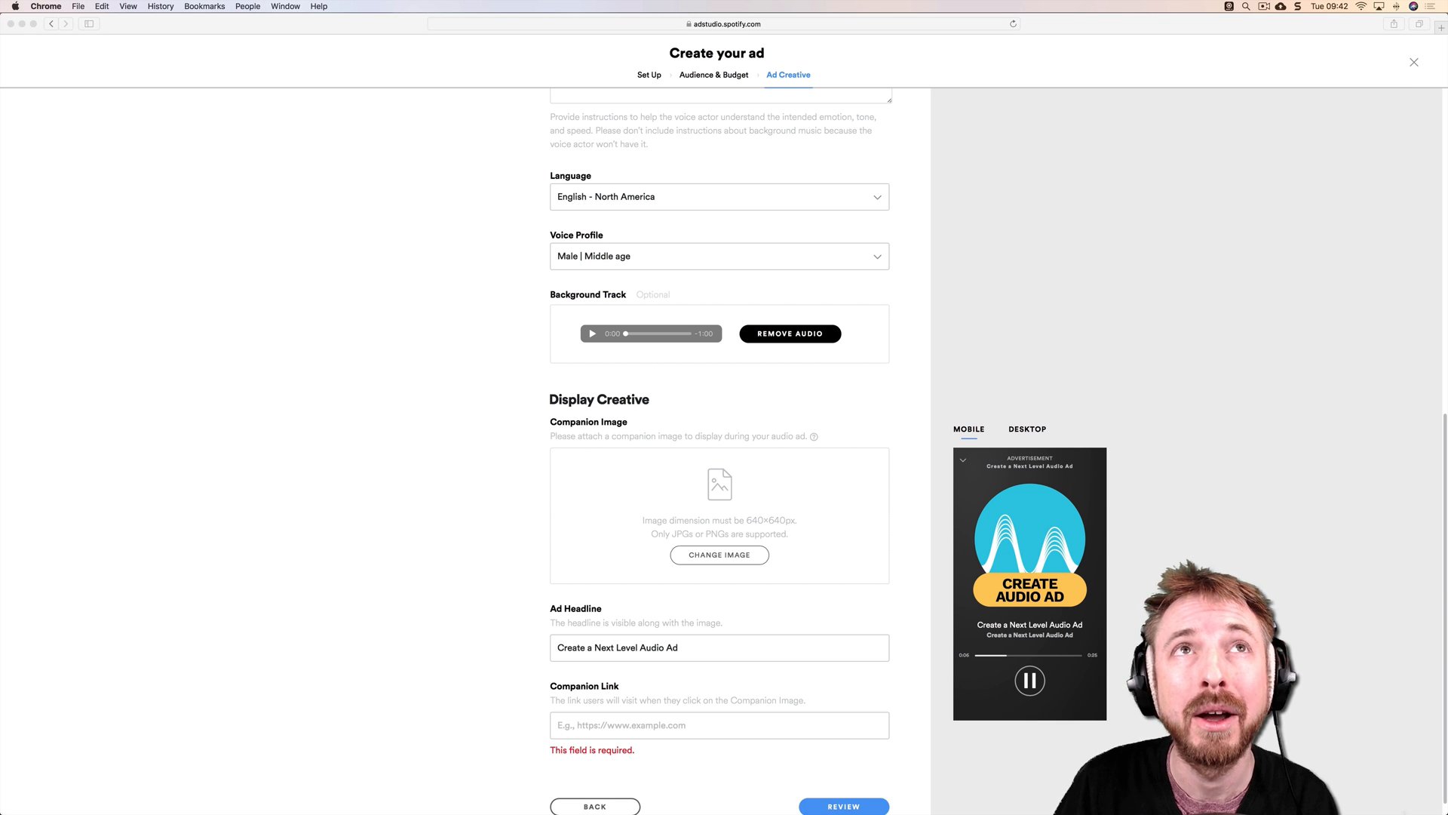
type("https://musicradiocreative.com")
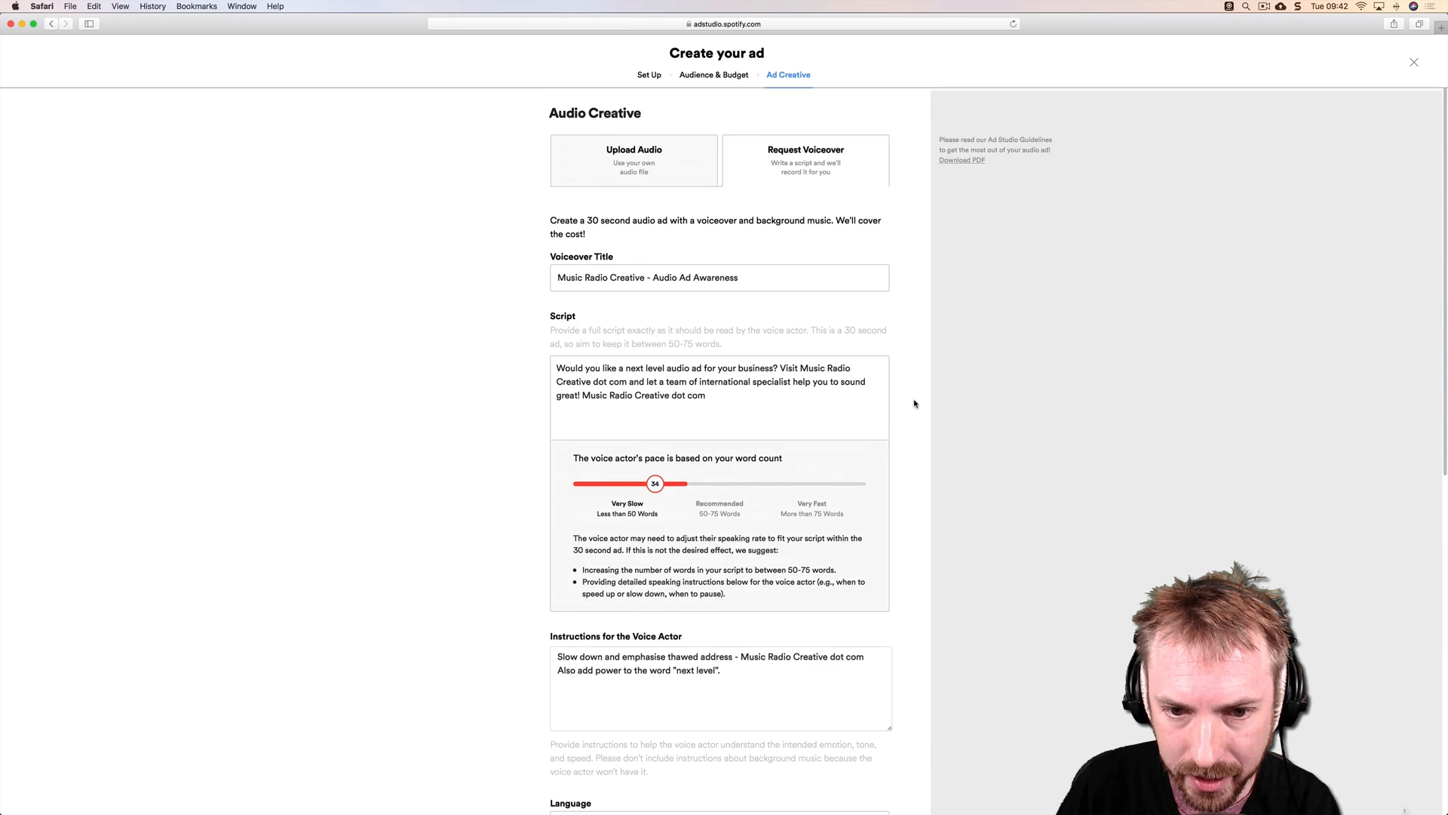
scroll("down", 3)
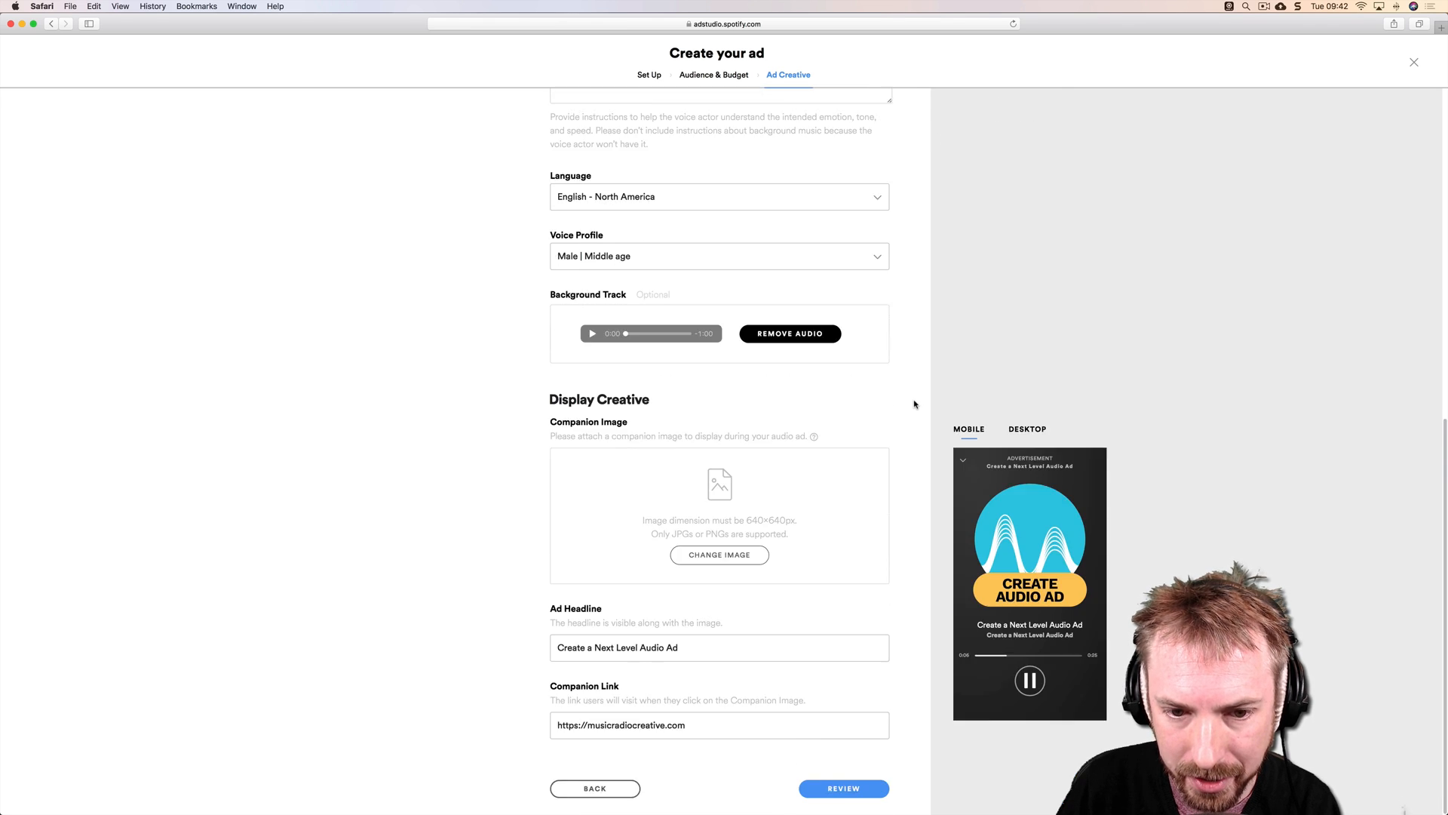
scroll("up", 3)
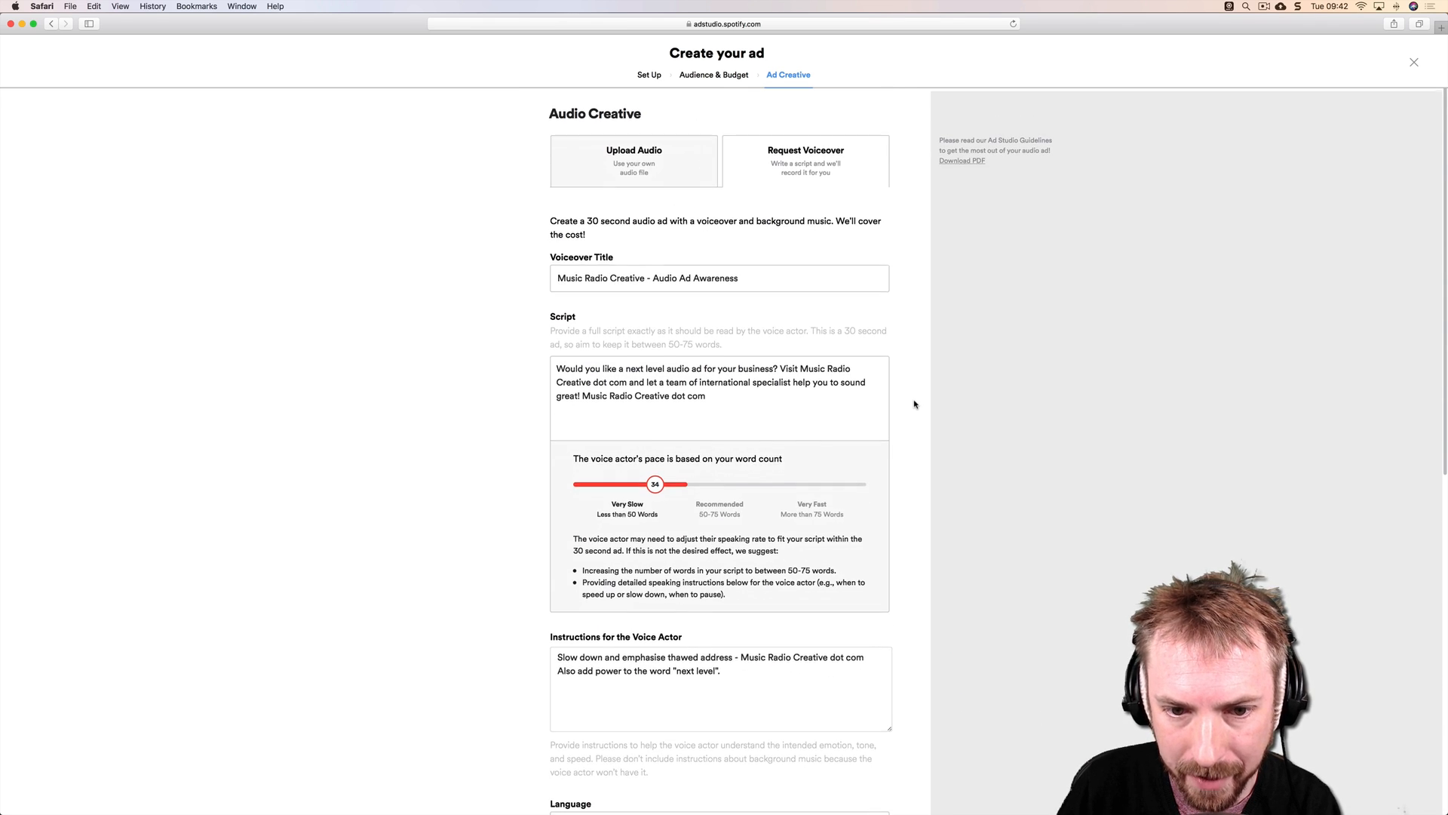
scroll("down", 3)
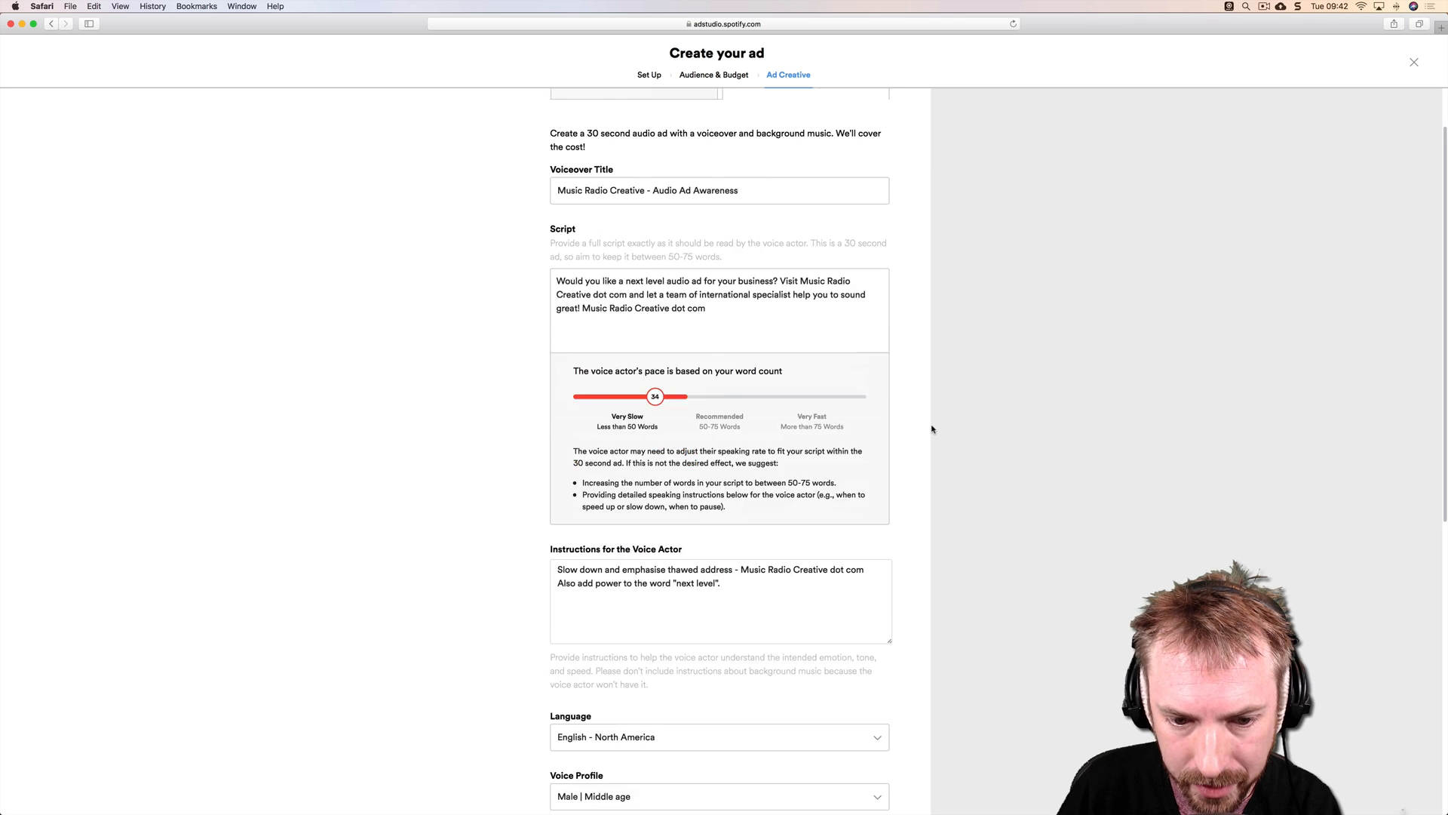
scroll("down", 3)
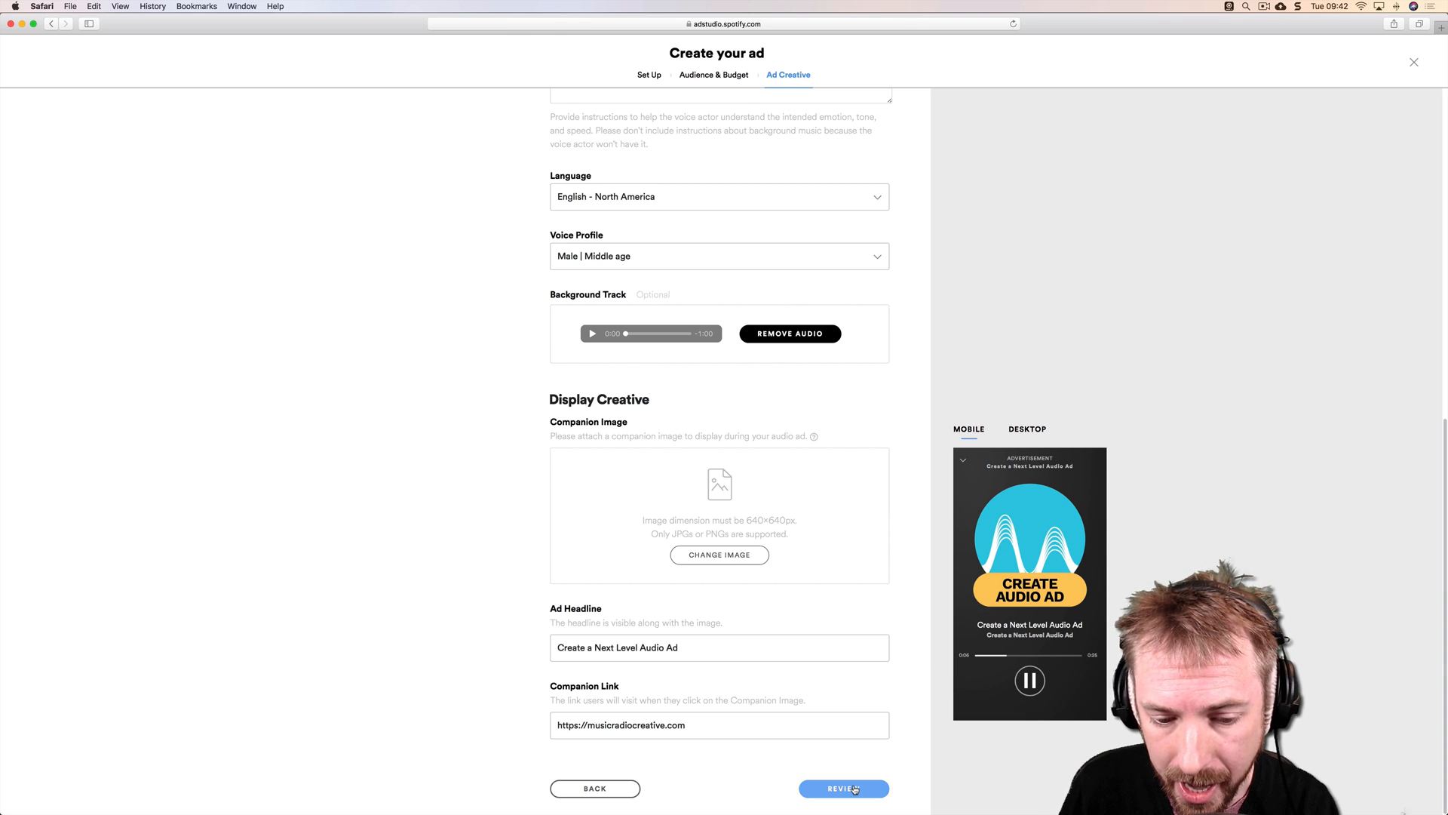
left_click(842, 787)
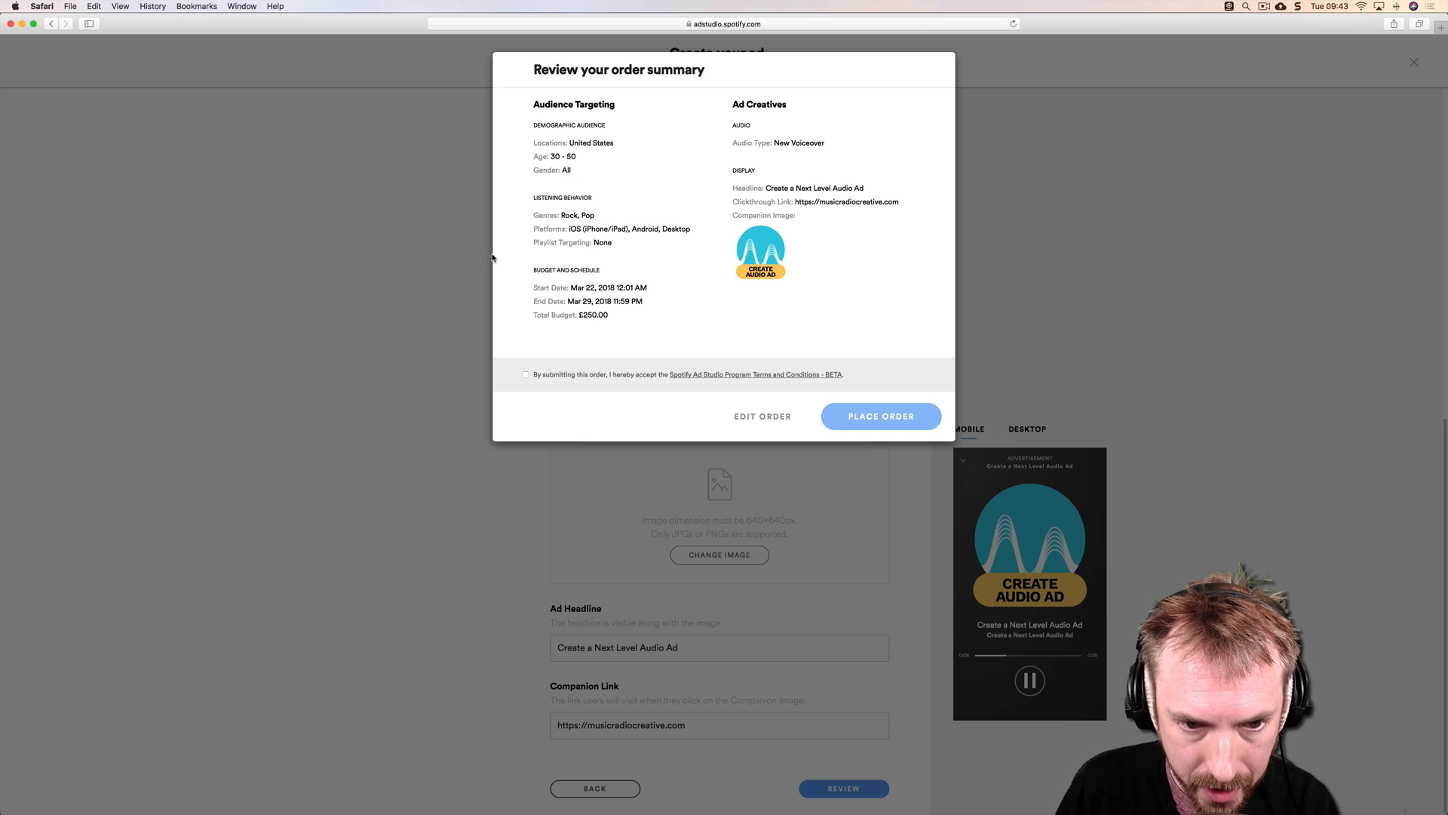
mouse_move(584, 287)
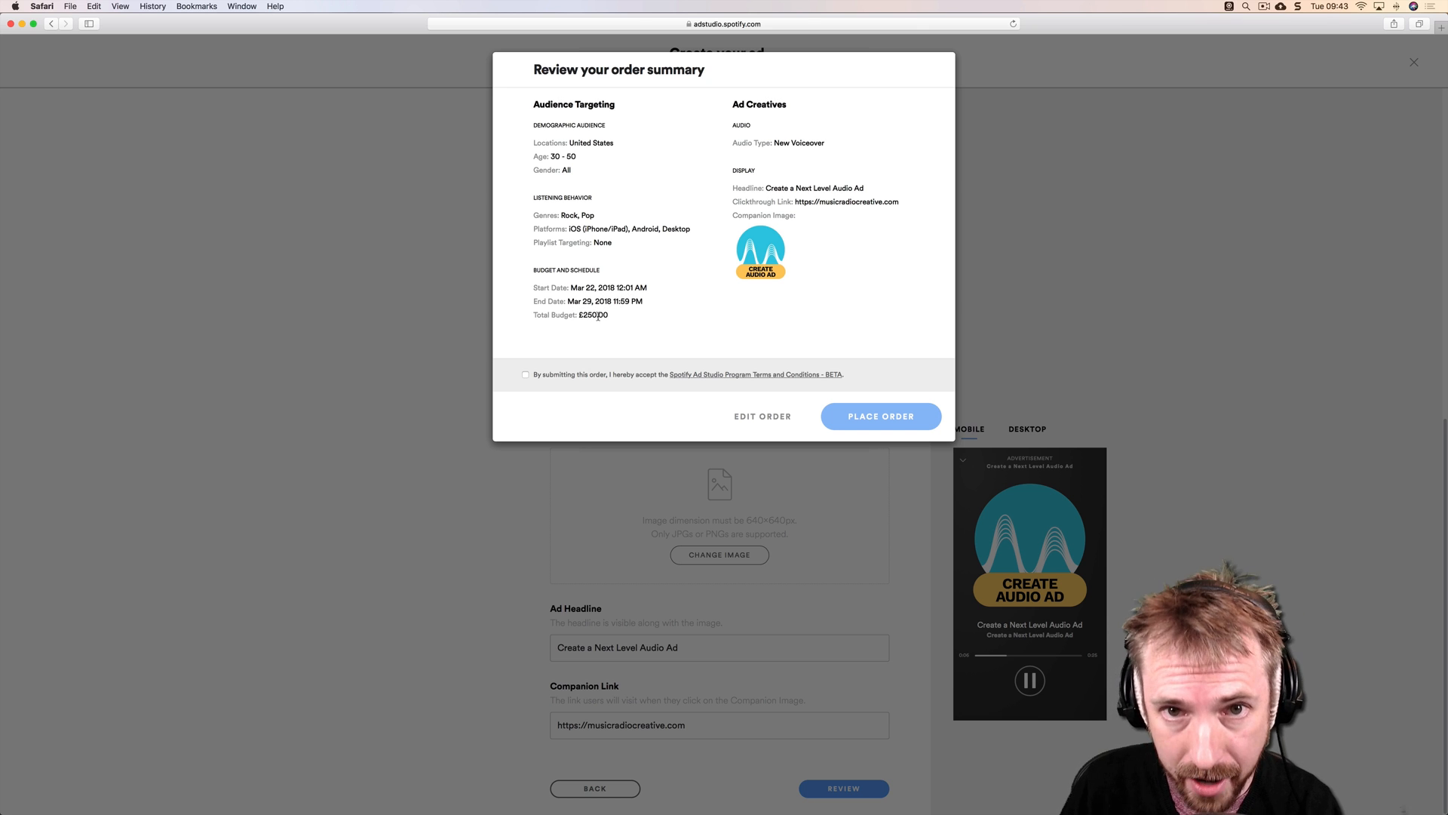
mouse_move(711, 171)
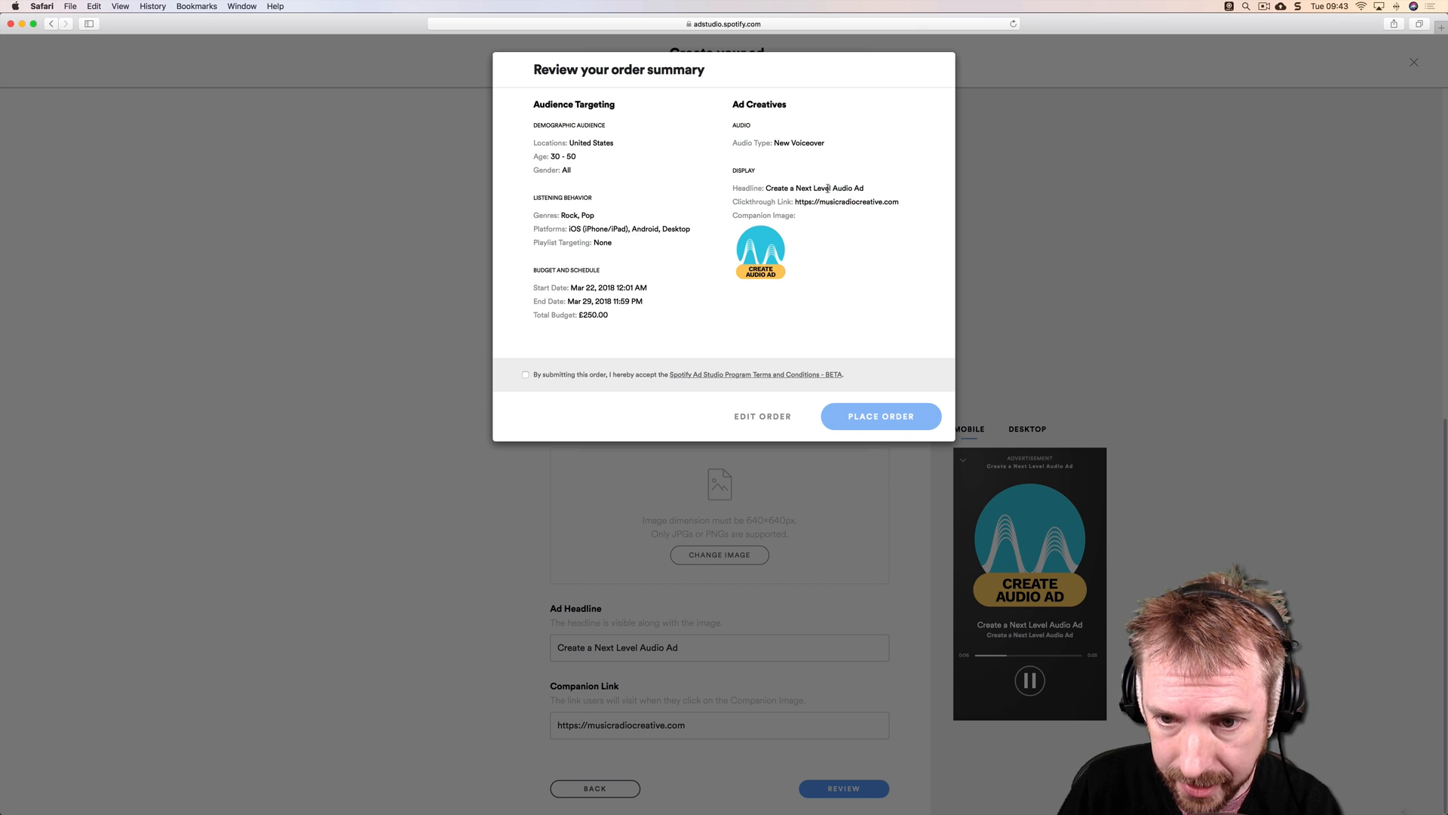
mouse_move(811, 200)
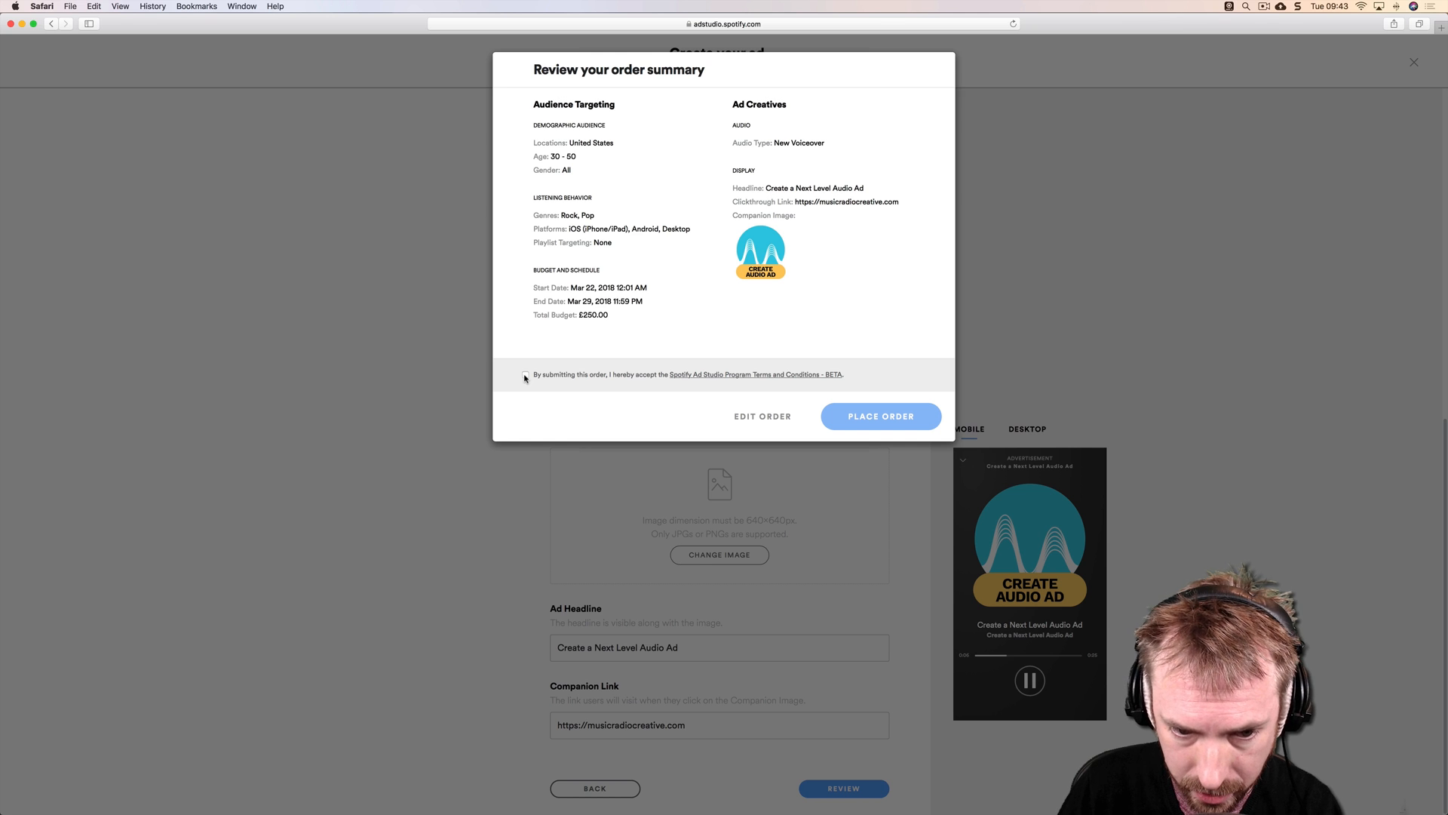
Step: Tick the program terms and conditions agreement on the order summary
left_click(525, 374)
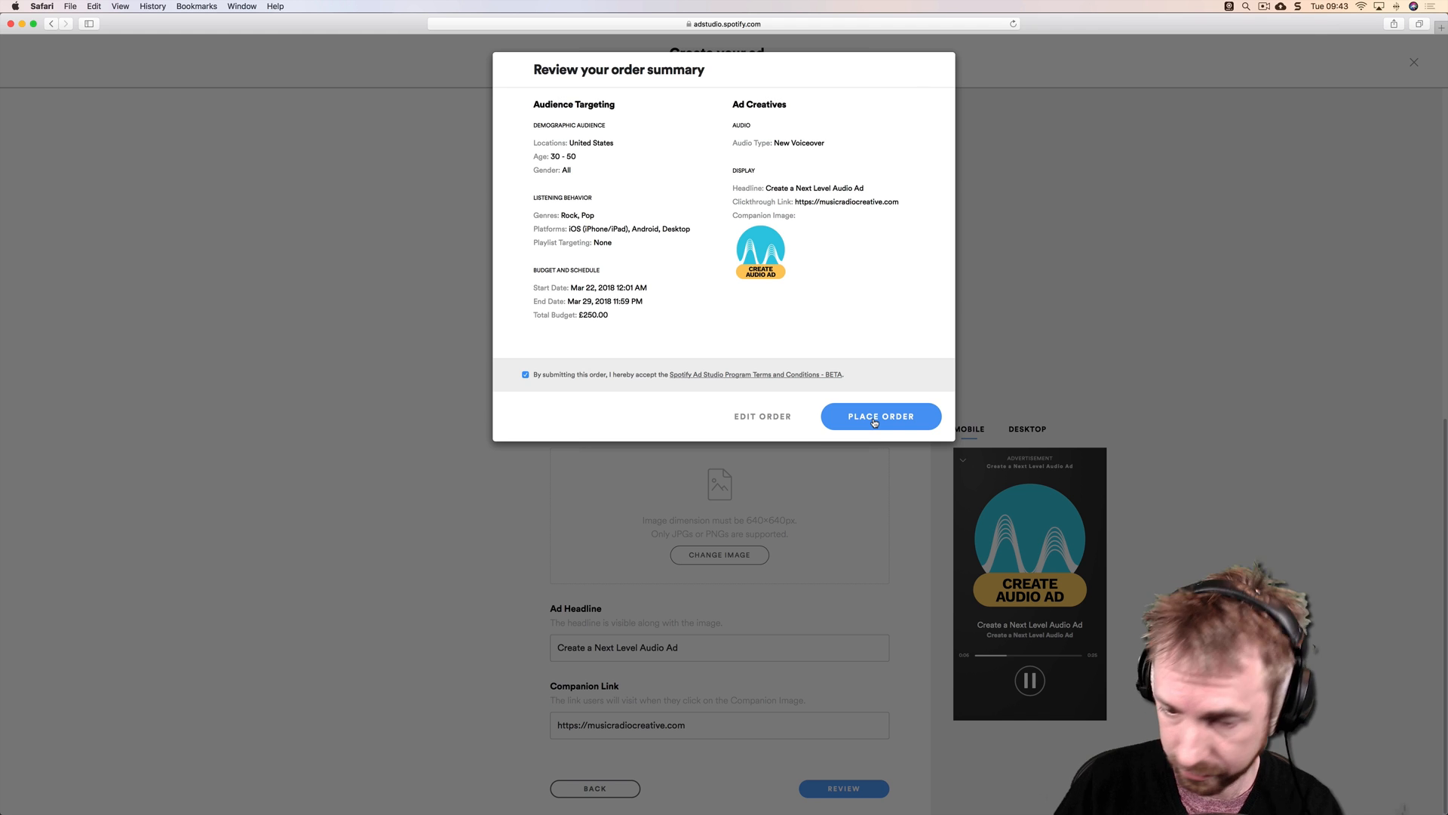
Step: Place the ad order and dismiss the thank-you dialog to see Your ads
left_click(880, 416)
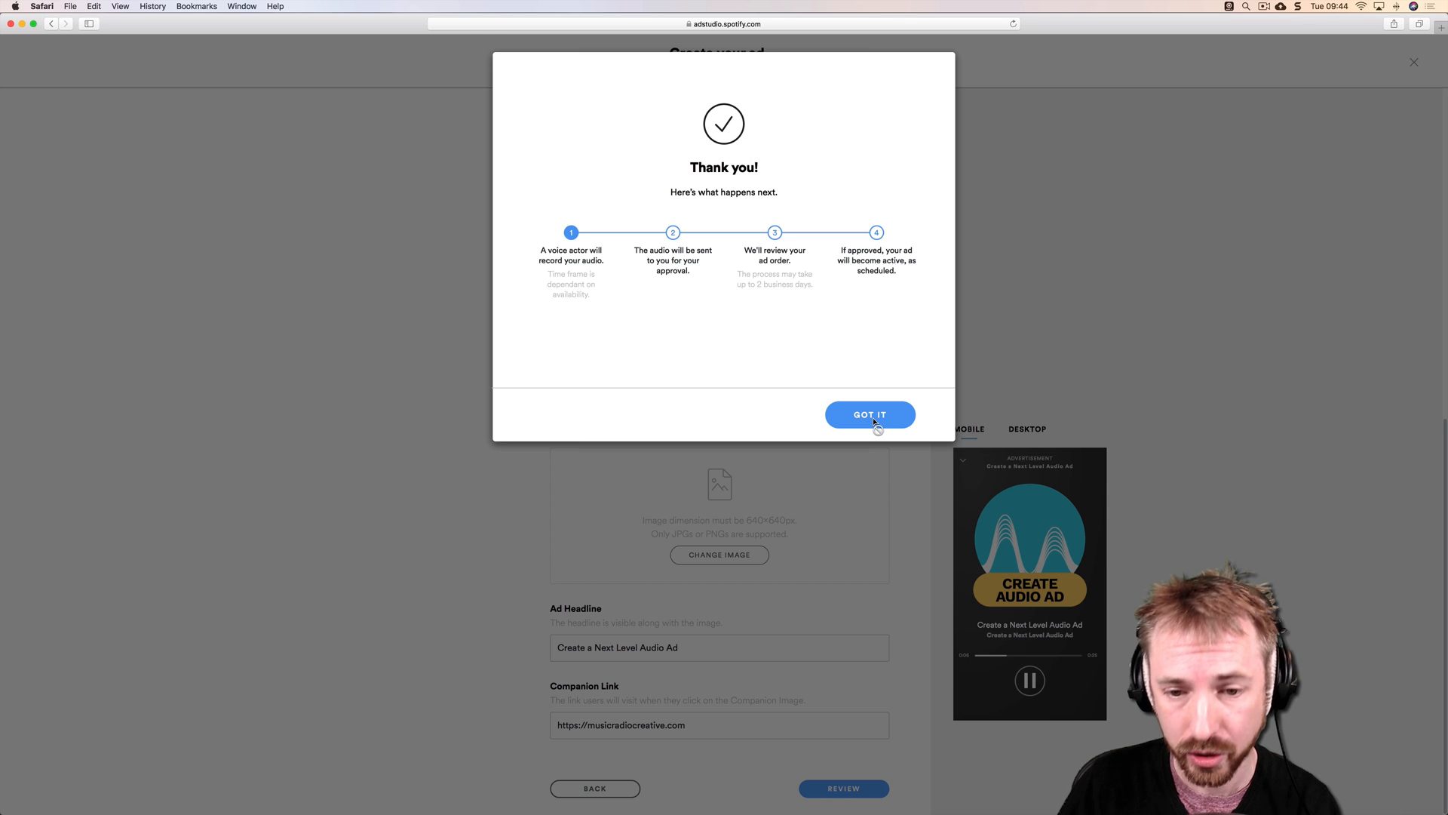
left_click(869, 414)
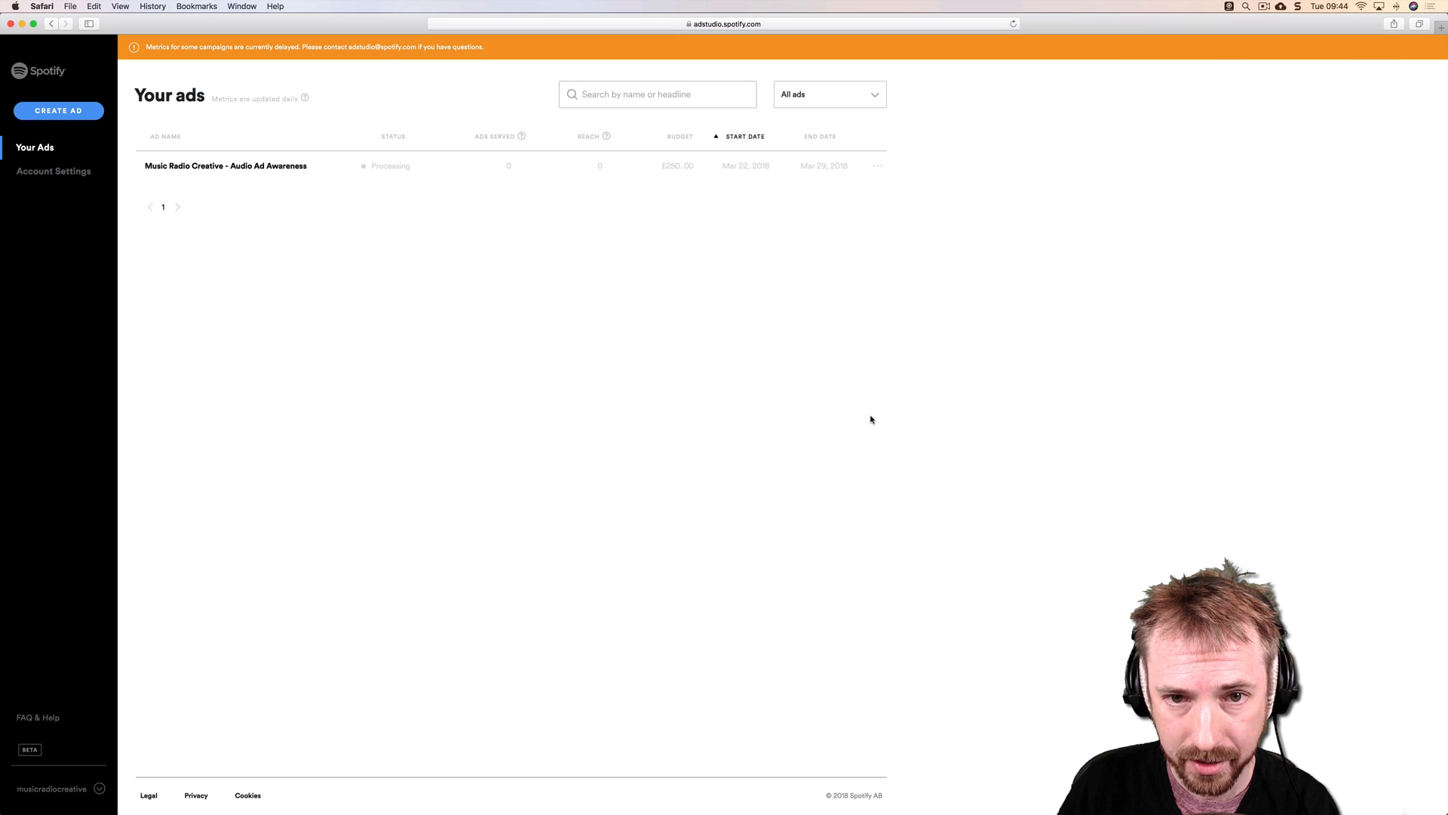